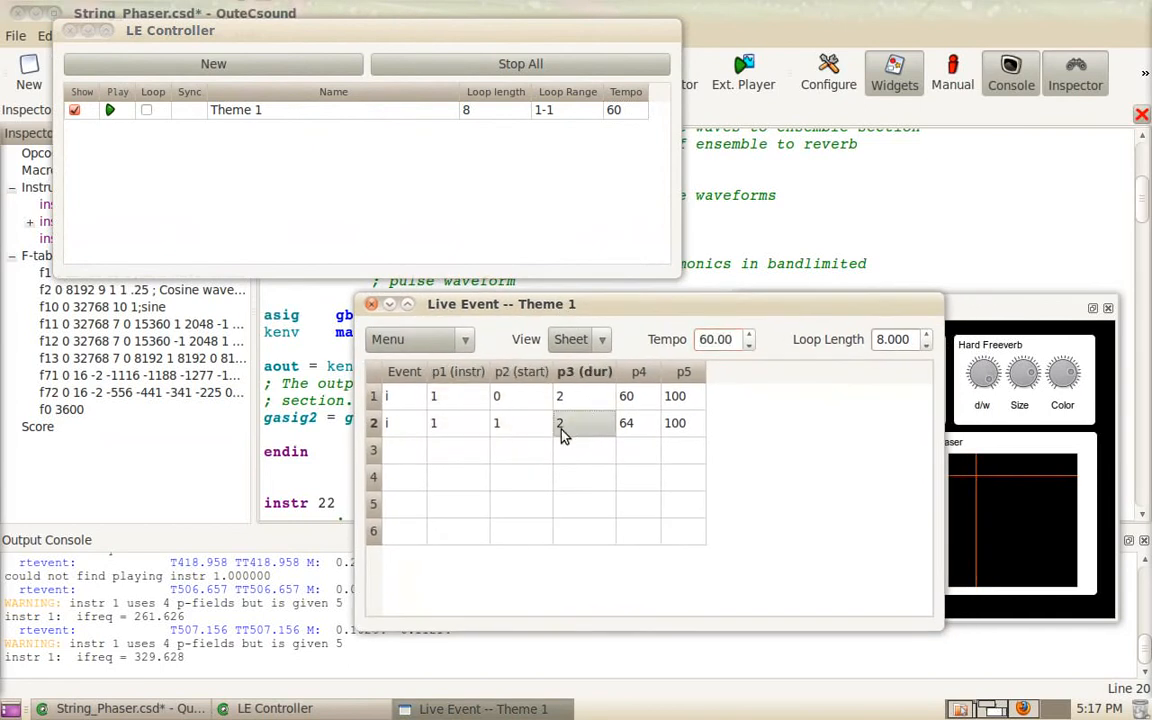
In the text layout, add the event line 'i 1 2 2 65 100' for a third note.
left_click(520, 422)
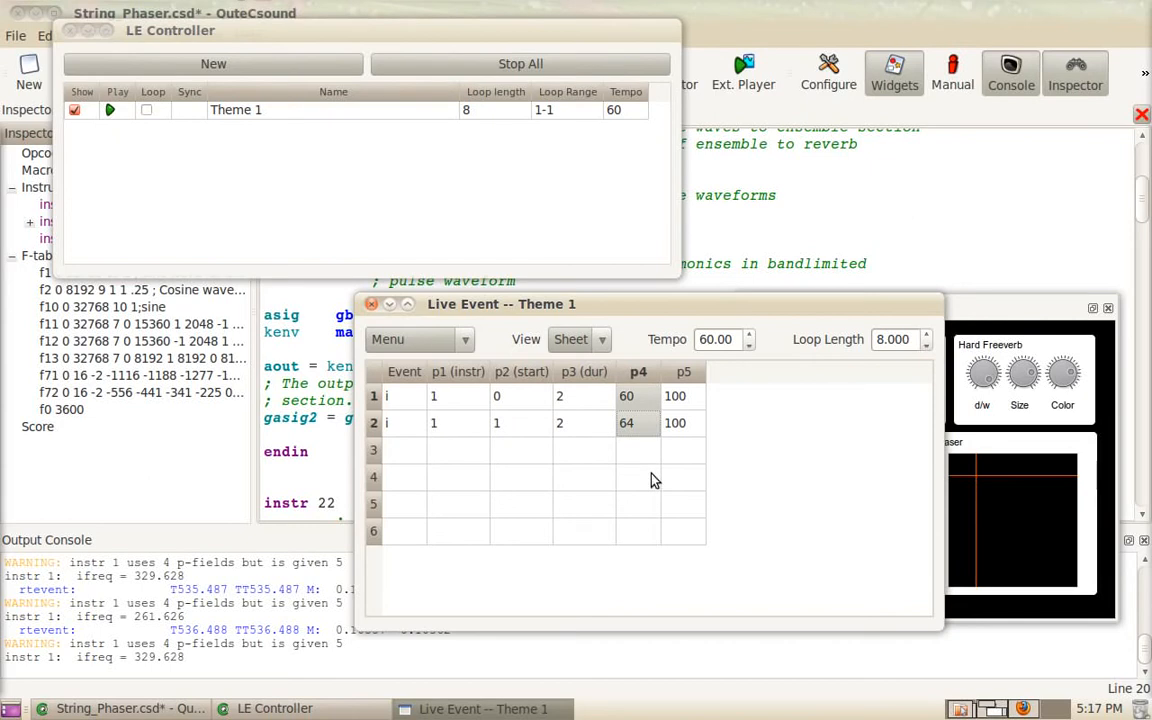
mouse_move(504, 430)
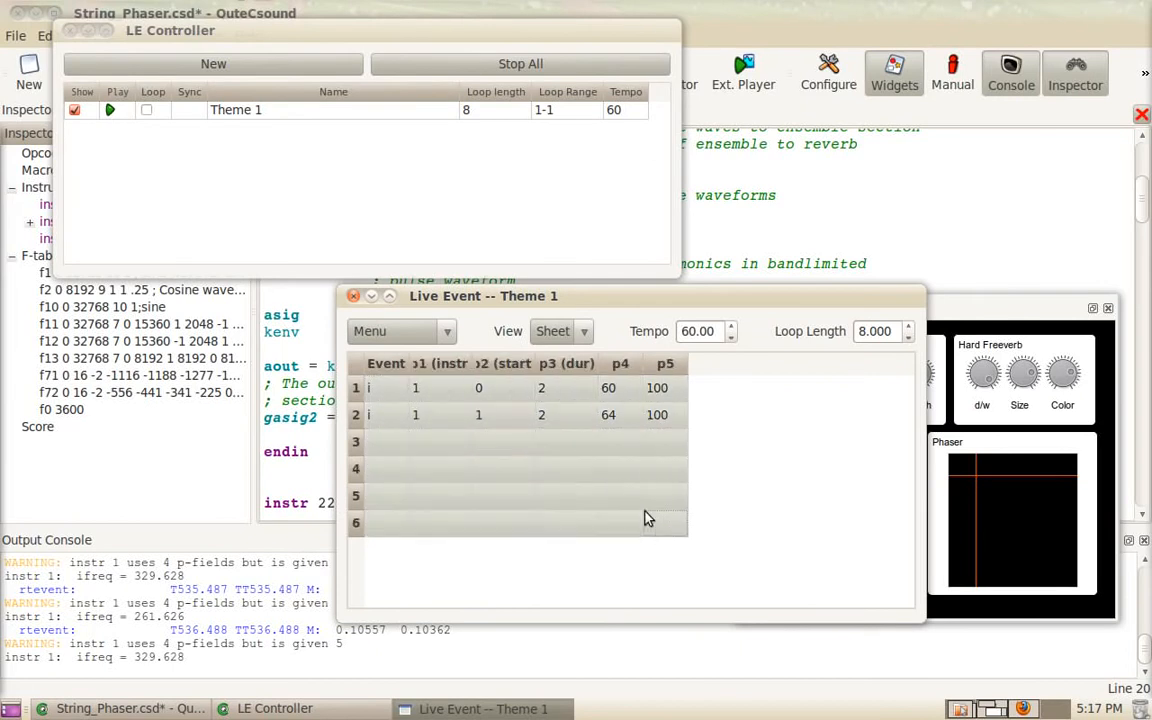
left_click(560, 332)
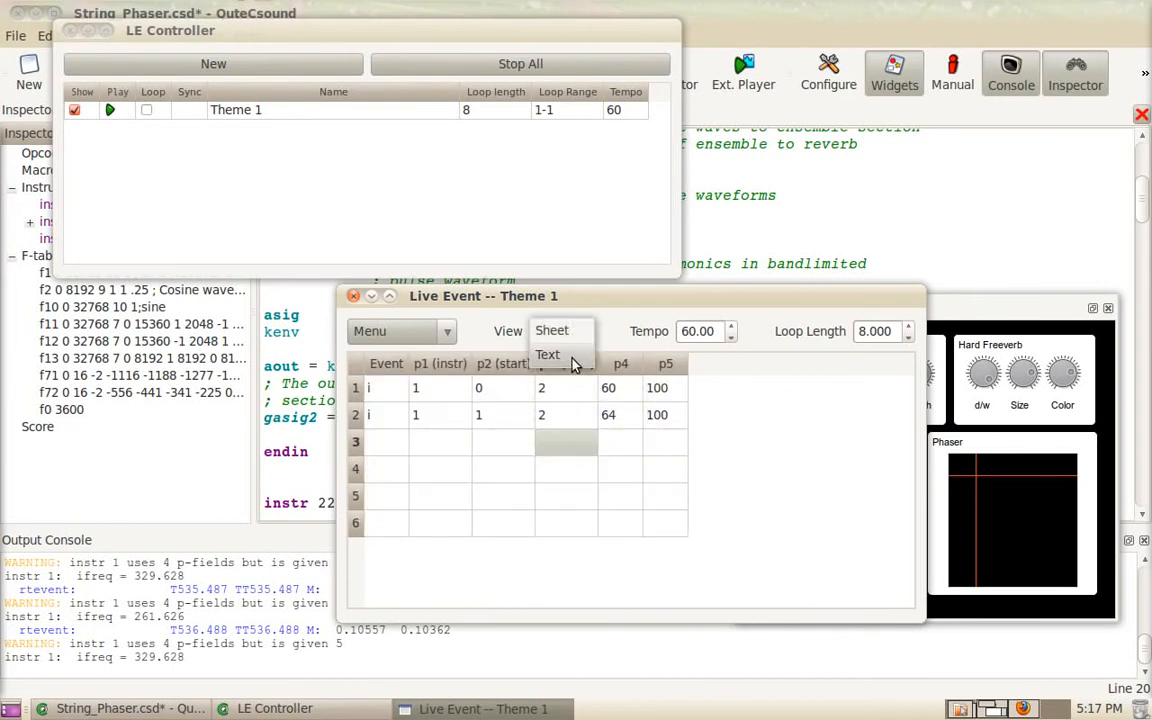
left_click(548, 354)
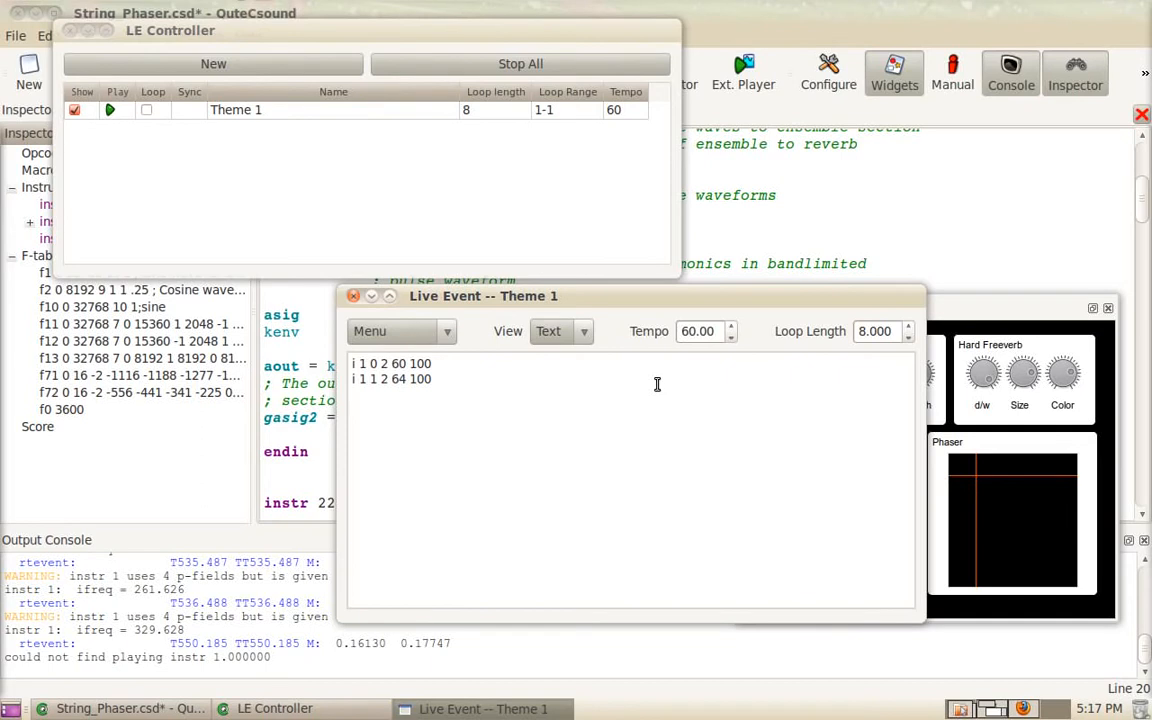
type("i 1")
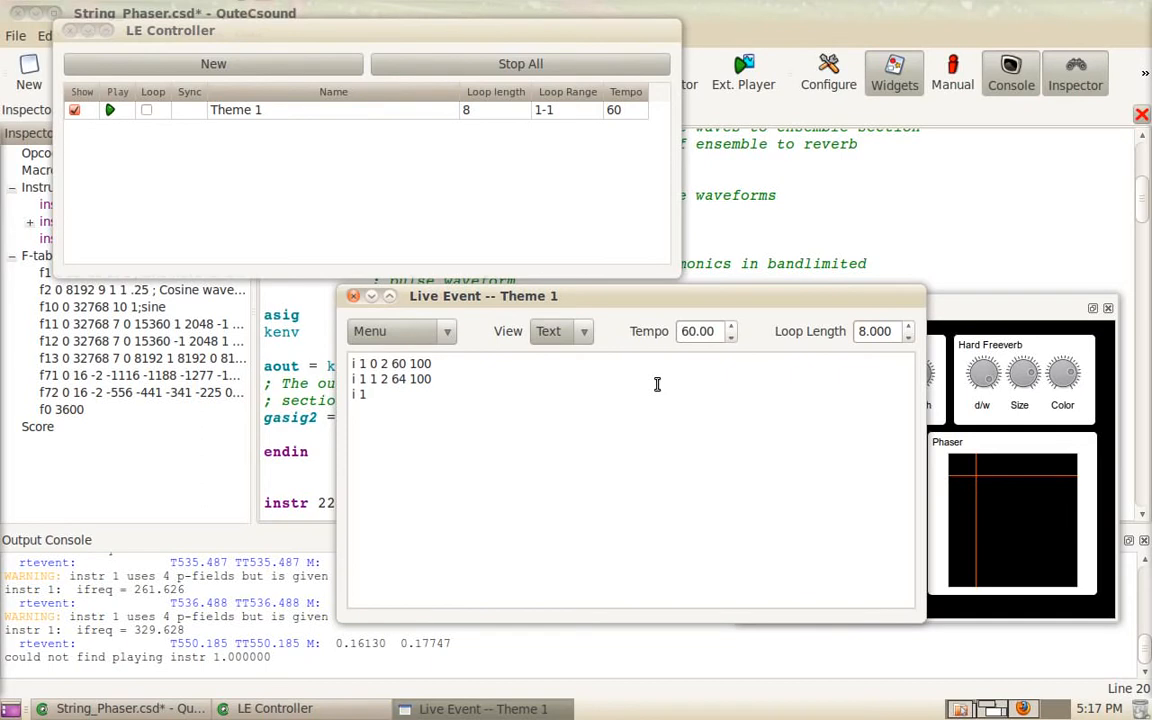
type("2")
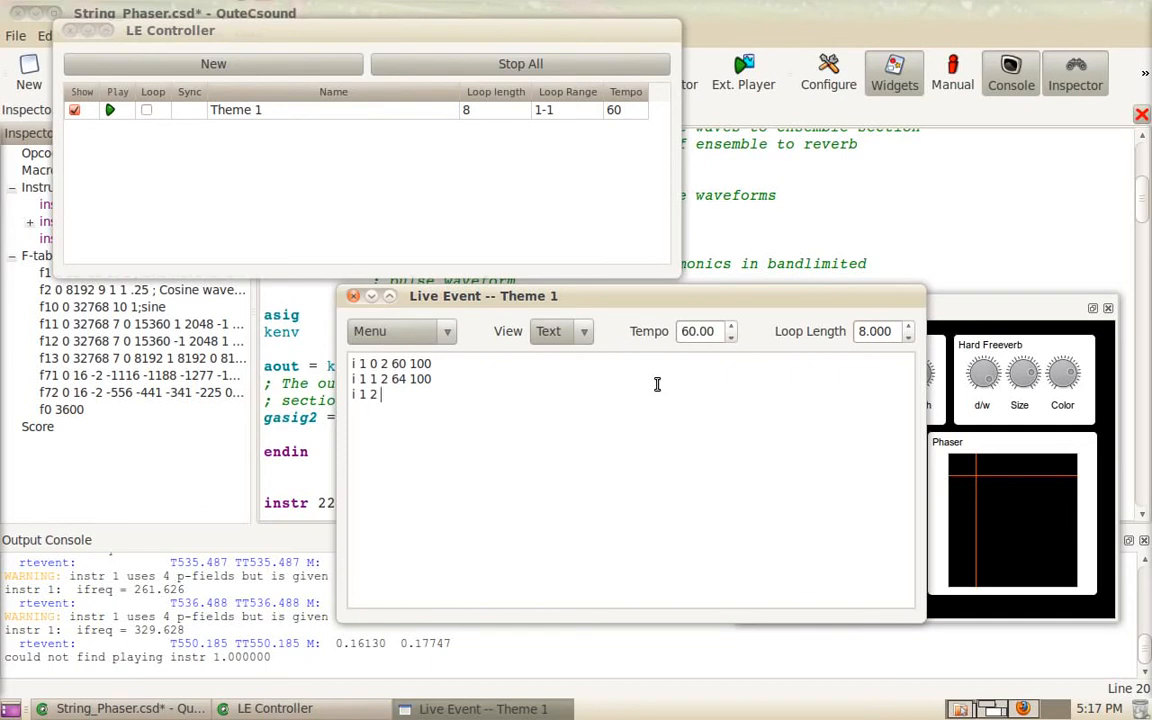
type("2 6")
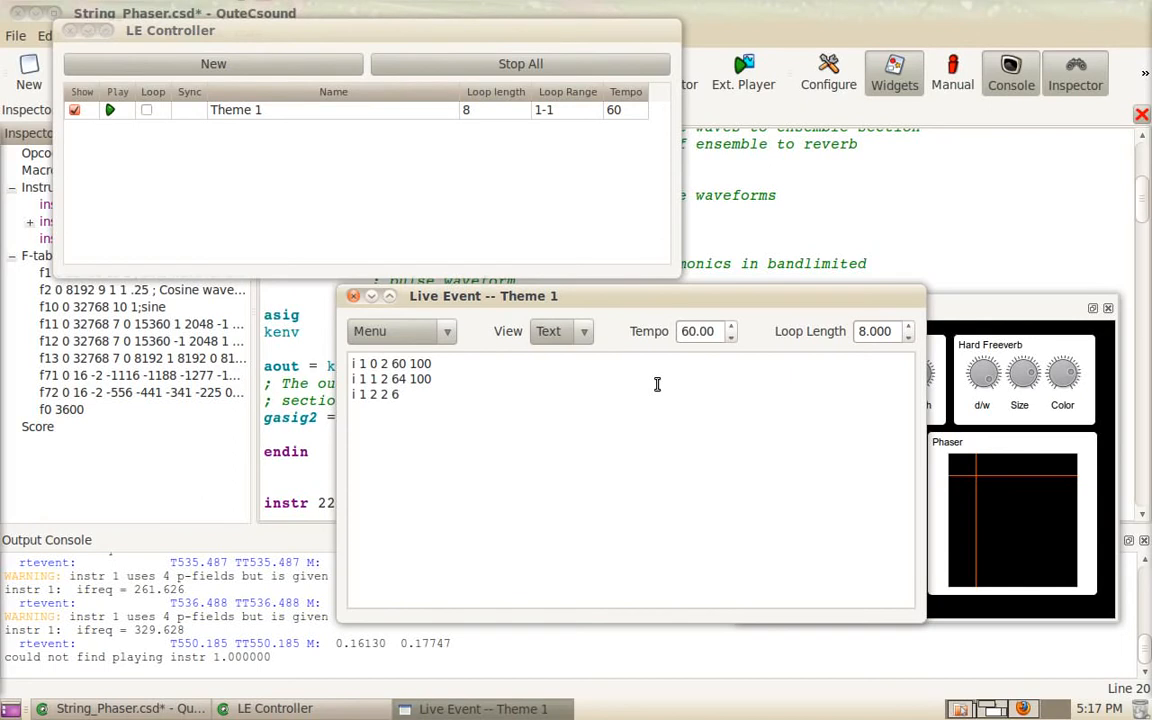
type("5 100")
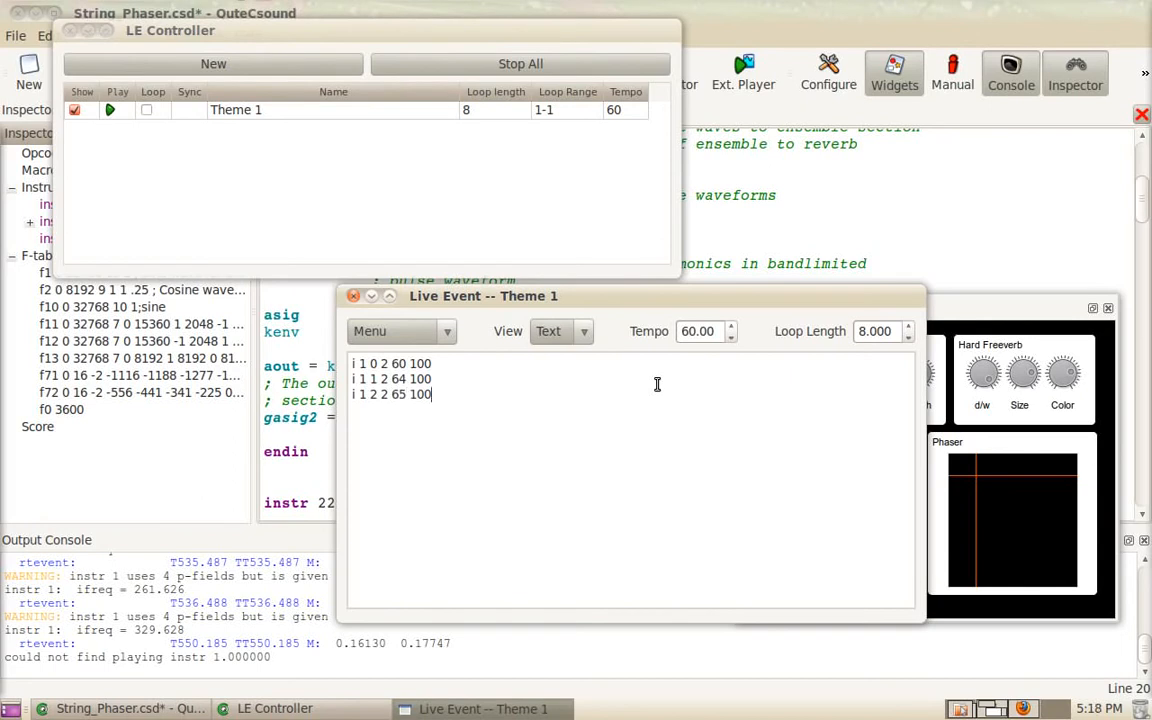
Return to the table layout and verify the new third event's pitch of 65.
left_click(584, 332)
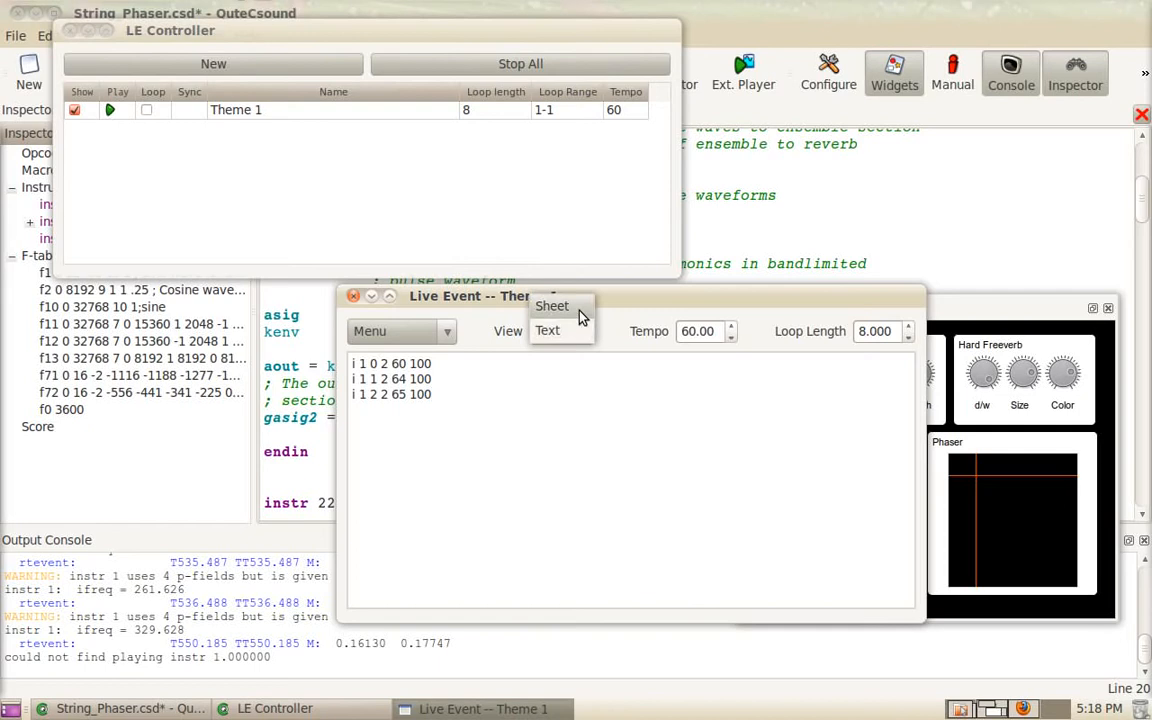
left_click(552, 306)
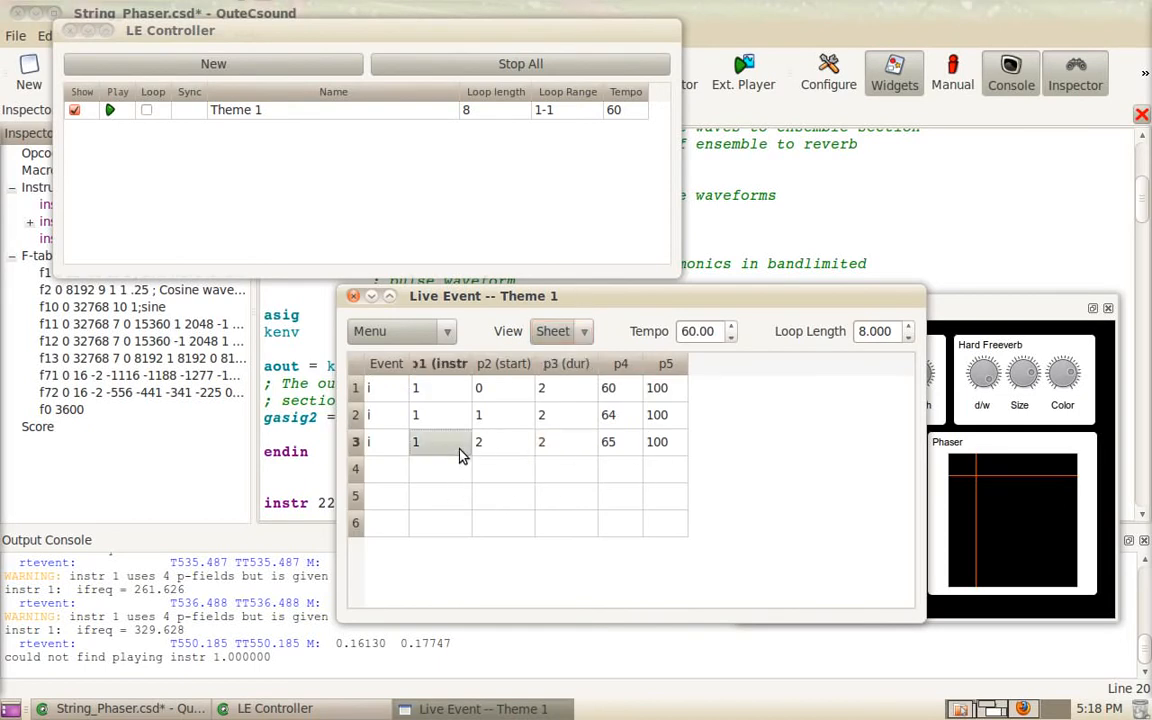
left_click(620, 442)
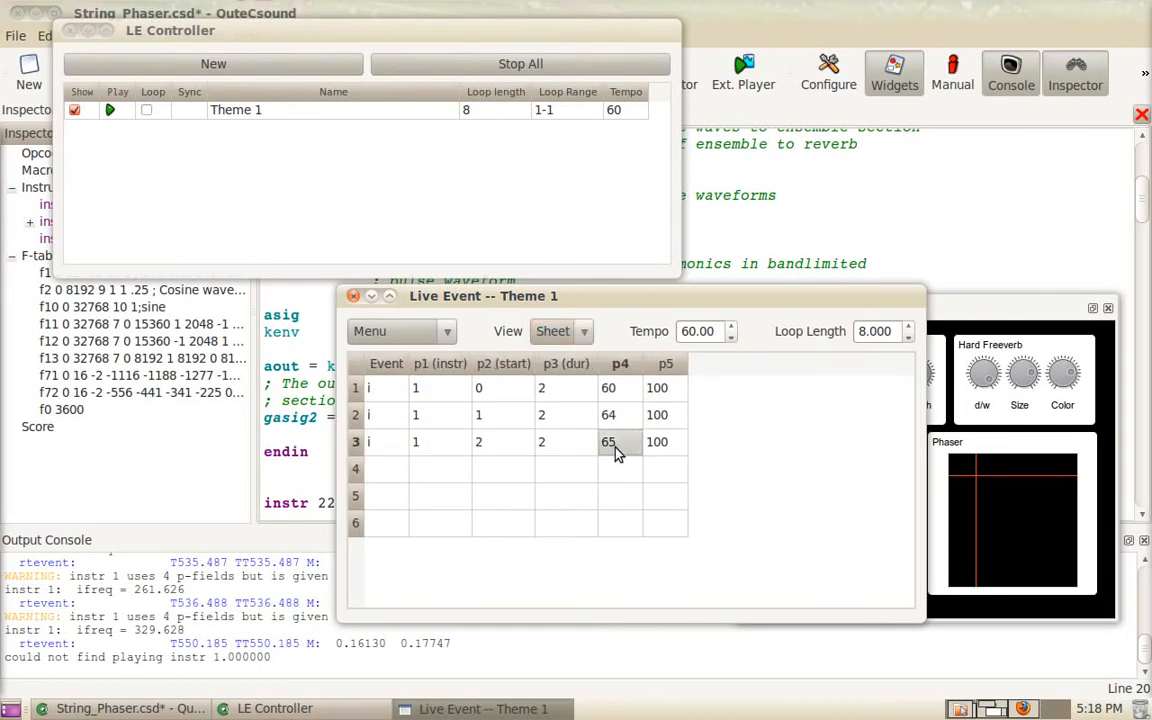
left_click(440, 468)
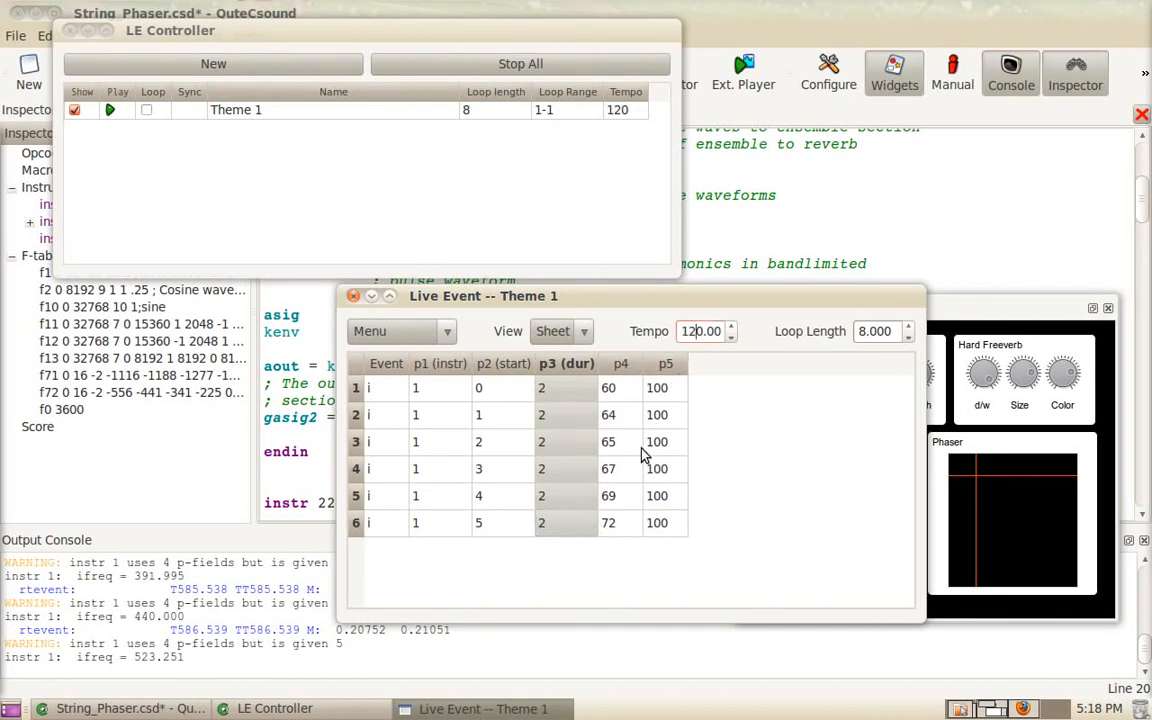
left_click(620, 468)
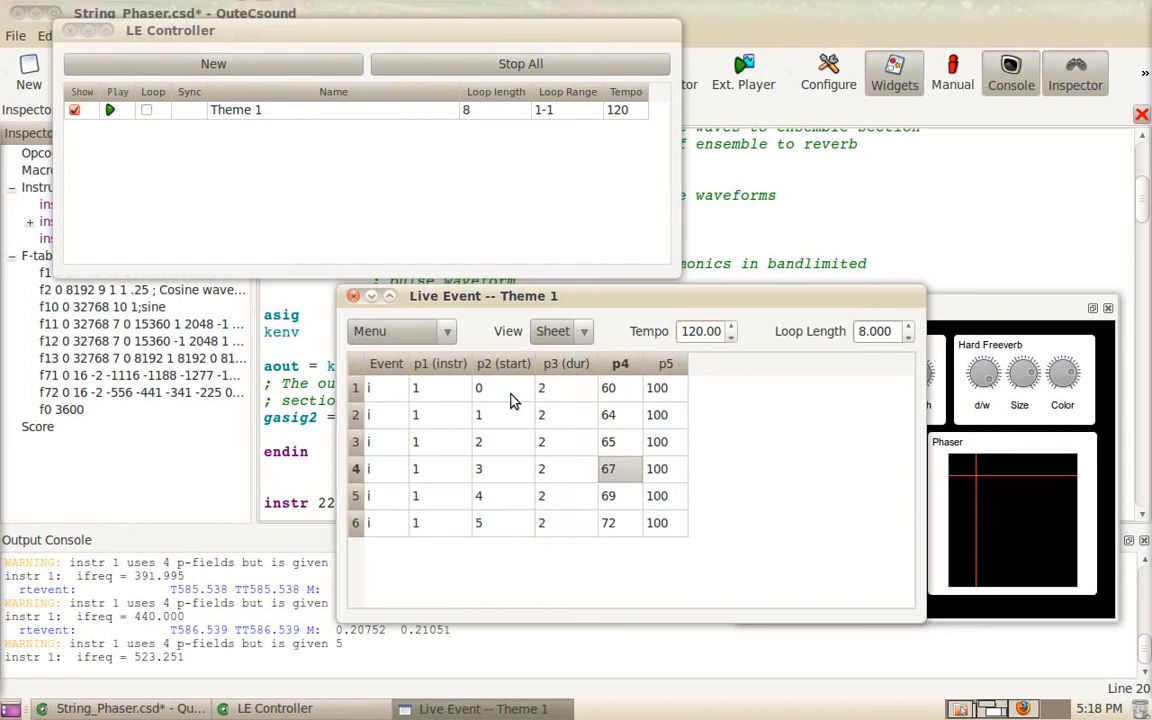
mouse_move(484, 428)
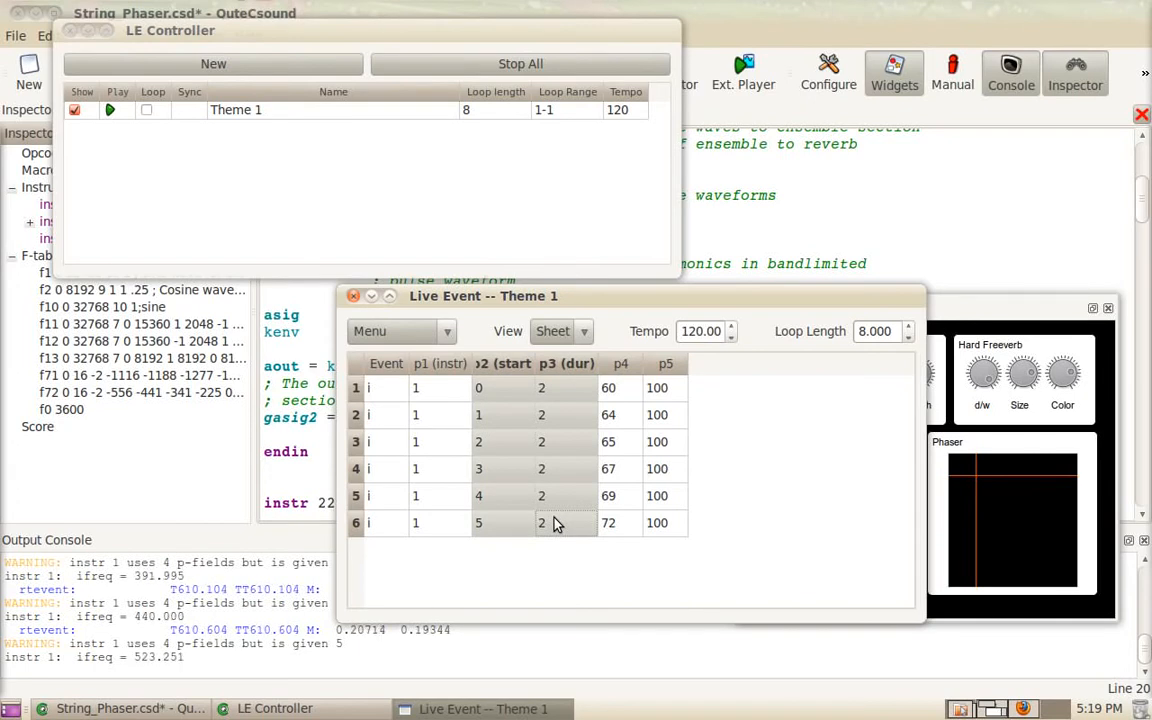
mouse_move(576, 514)
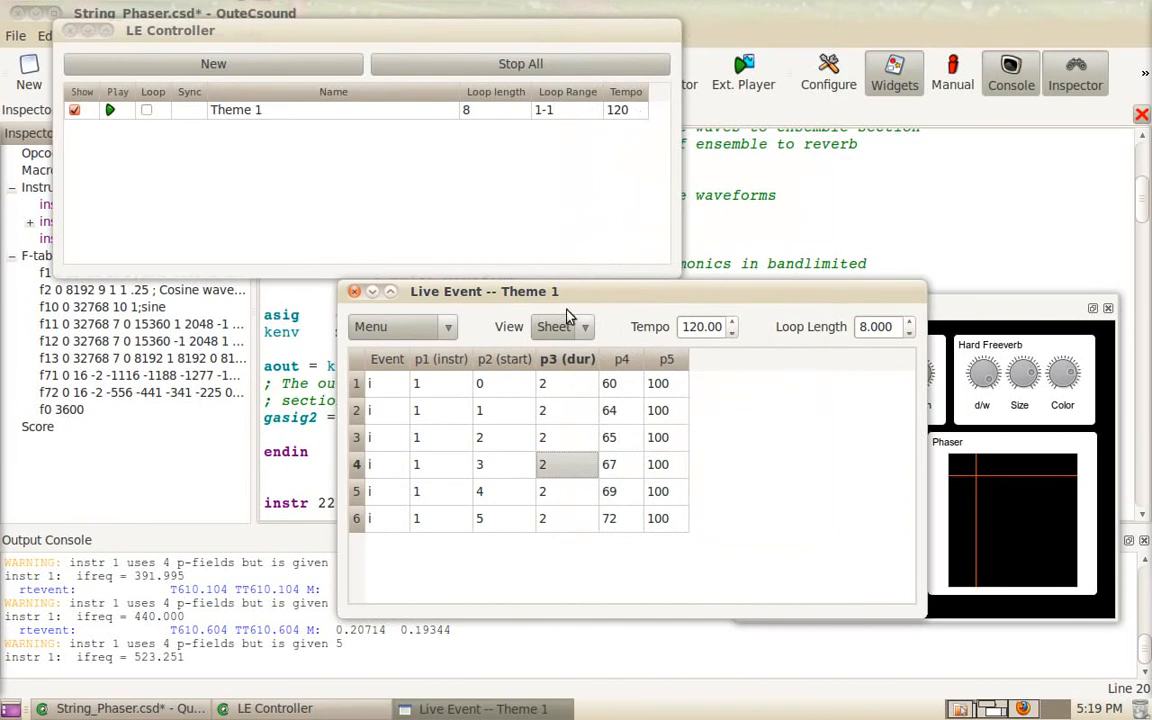
Append rows to the Theme 1 sheet, leaving two blank rows above the six notes.
left_click(396, 326)
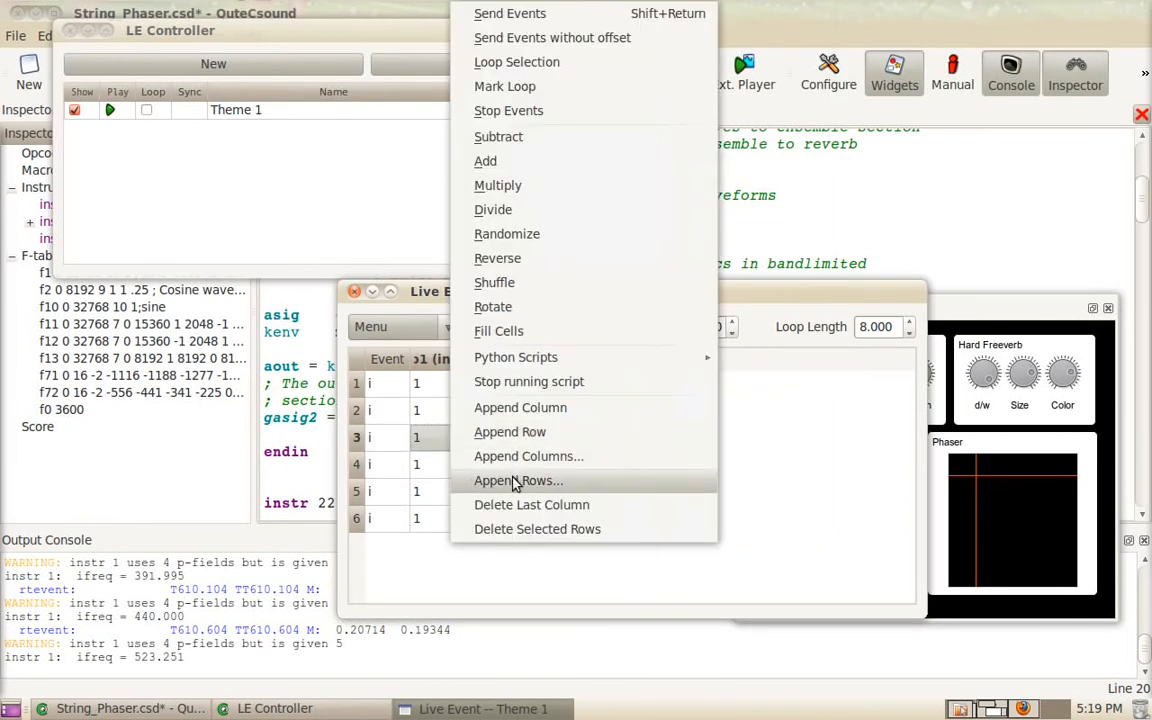
left_click(518, 480)
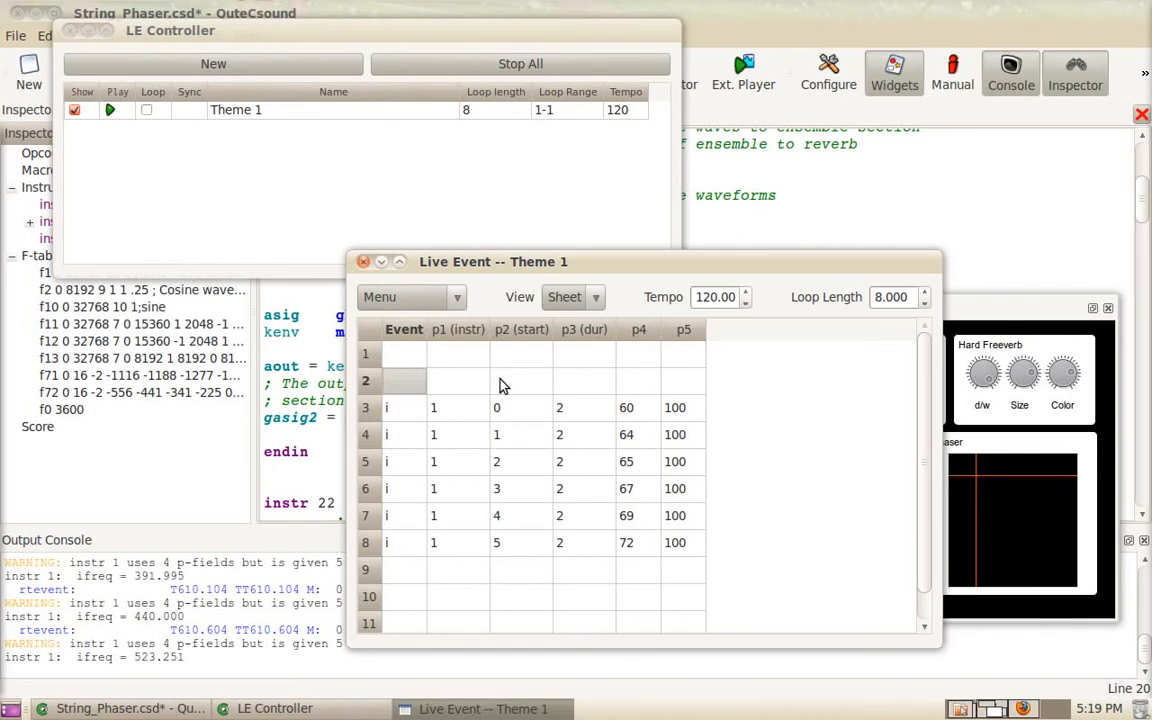
Label the blank header row with 'inst' and 'not' column names, checking the text listing.
left_click(404, 380)
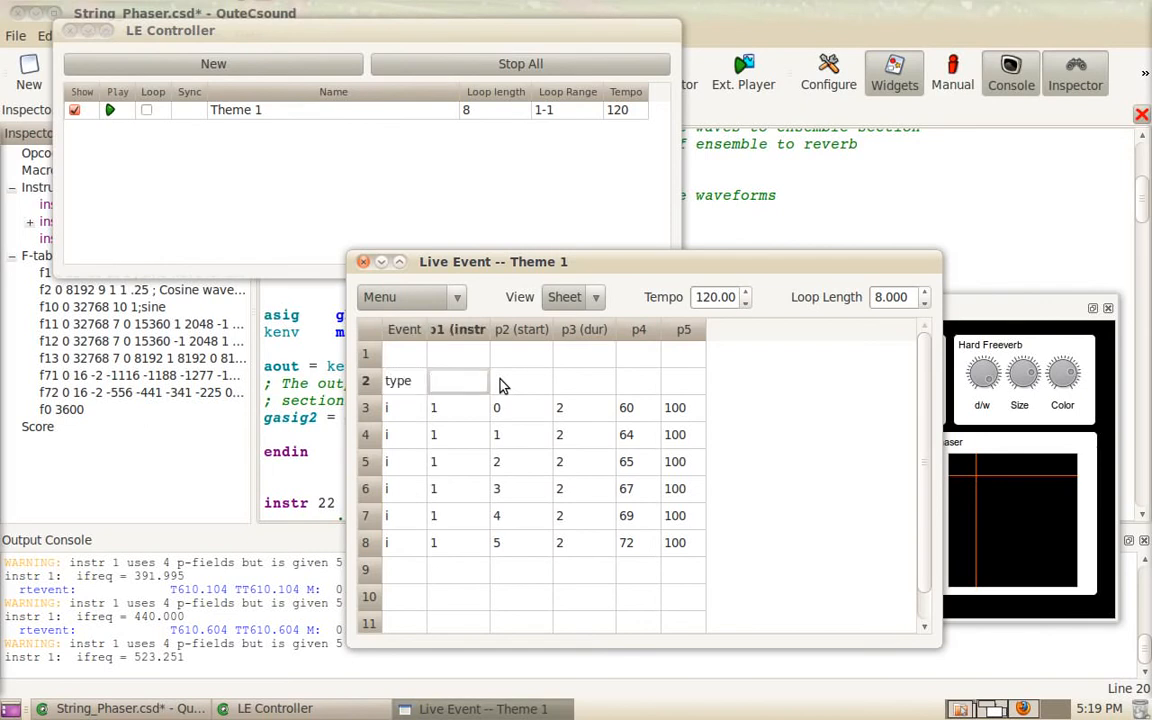
type("inst")
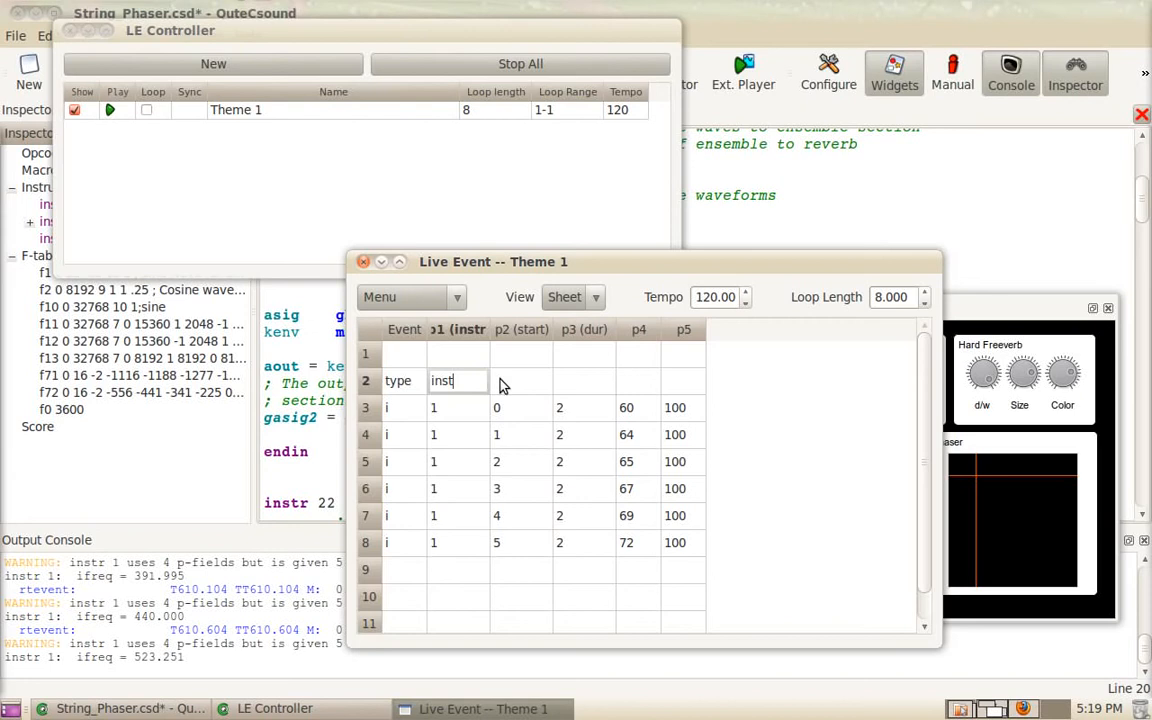
left_click(520, 380)
type("start")
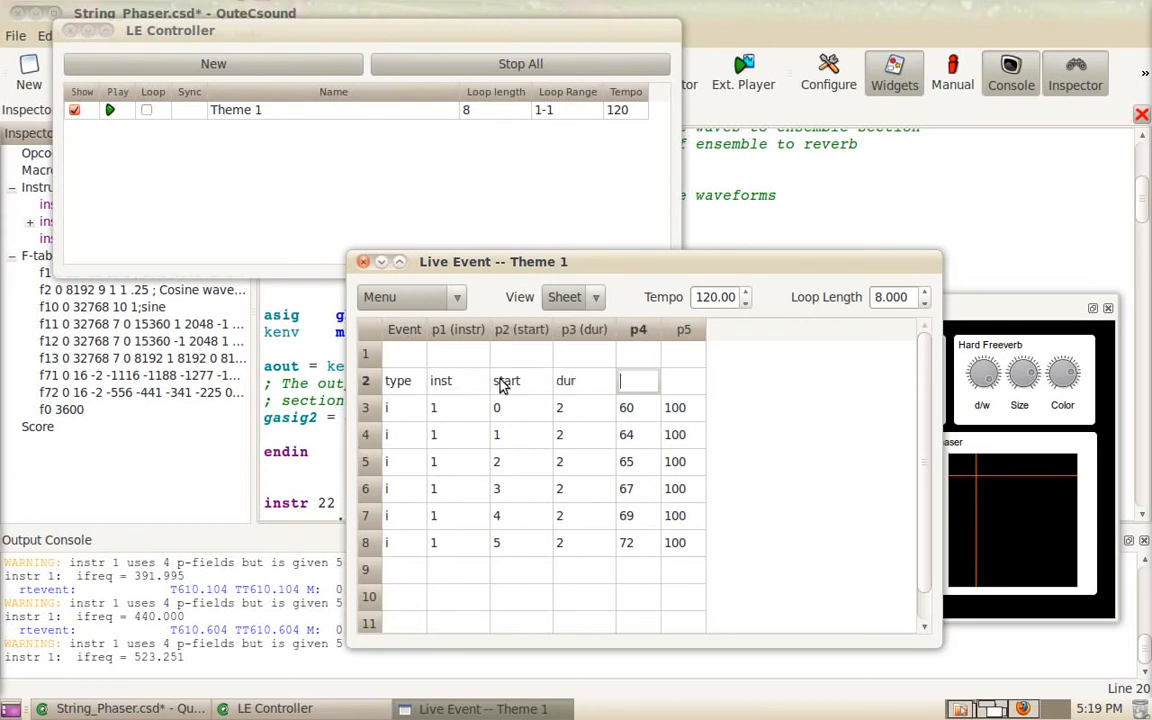
type("note")
left_click(682, 380)
type("veloc")
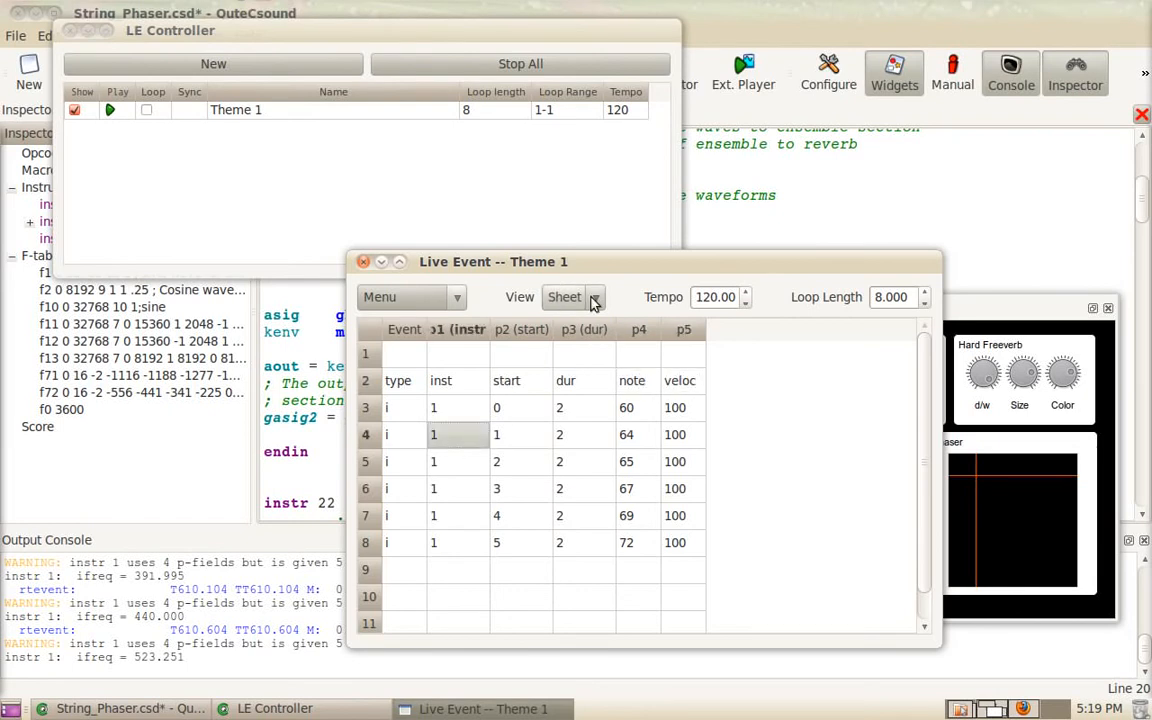
left_click(572, 296)
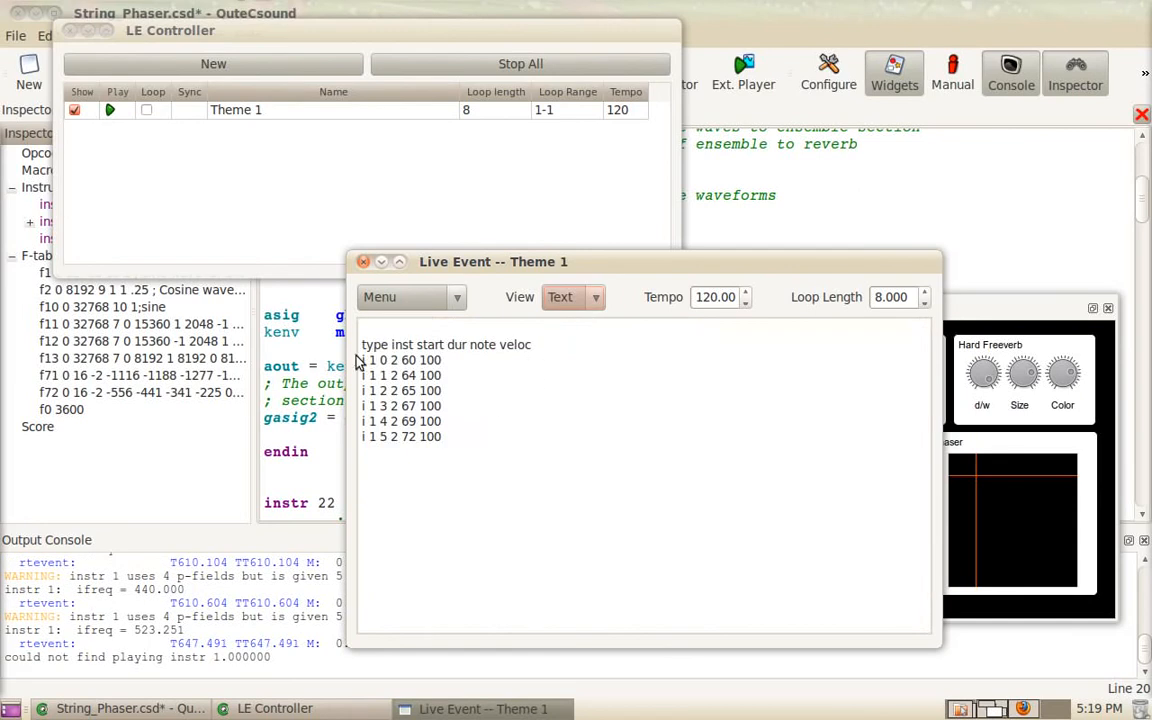
left_click(572, 296)
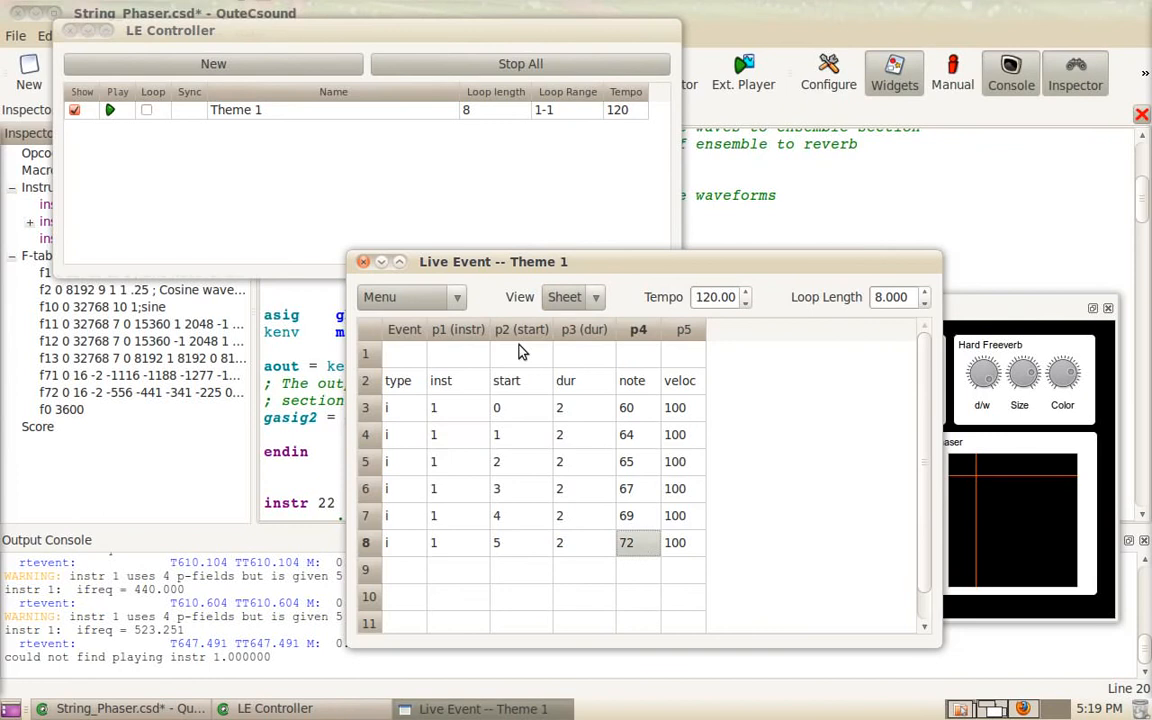
Comment out the header row so it reads type, inst, start, dur, note, veloc above the six notes in grid view.
left_click(402, 380)
type(";")
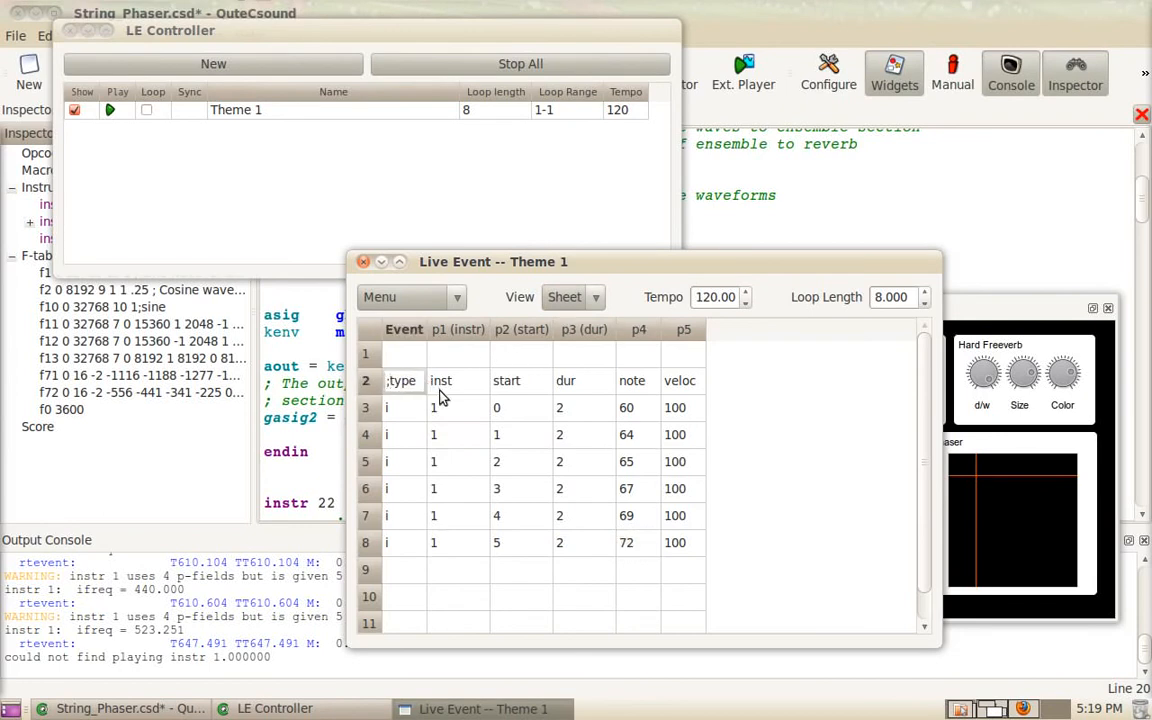
left_click(458, 408)
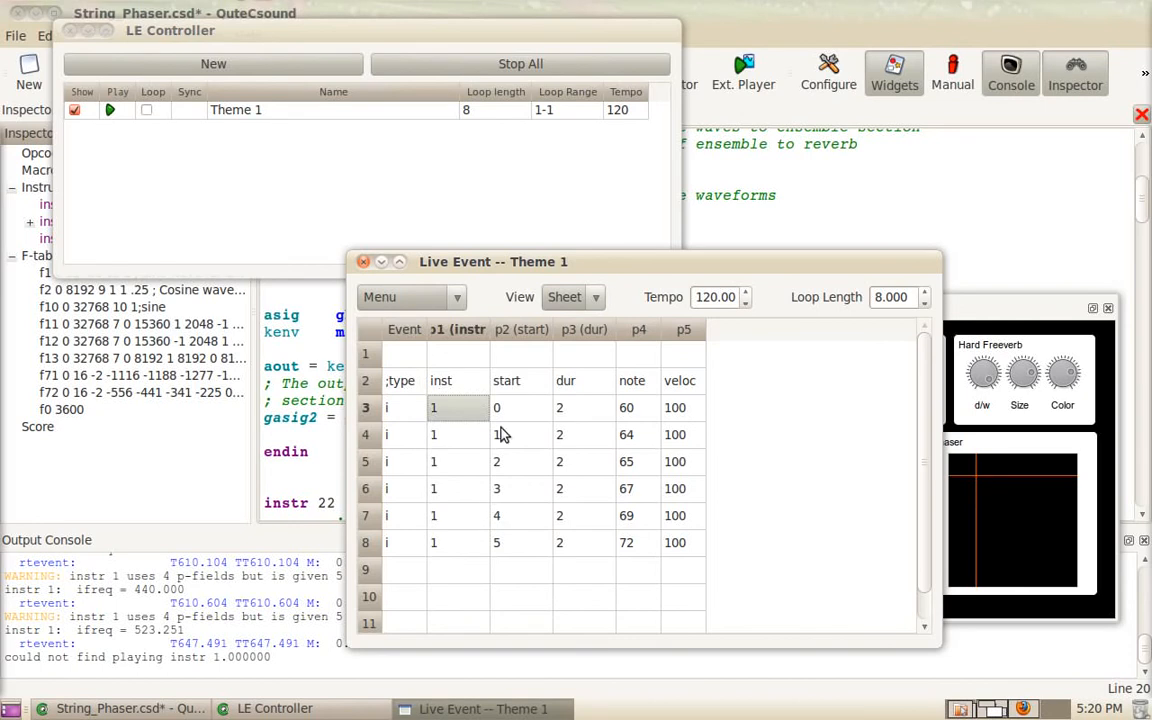
left_click(572, 296)
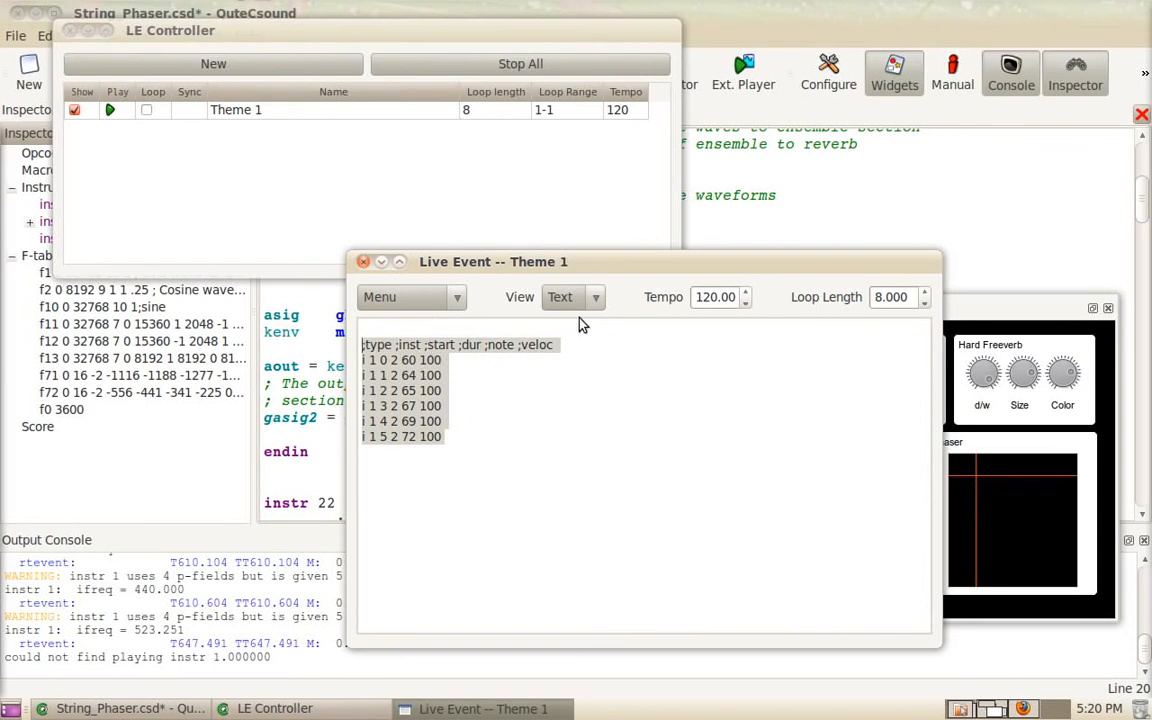
left_click(572, 296)
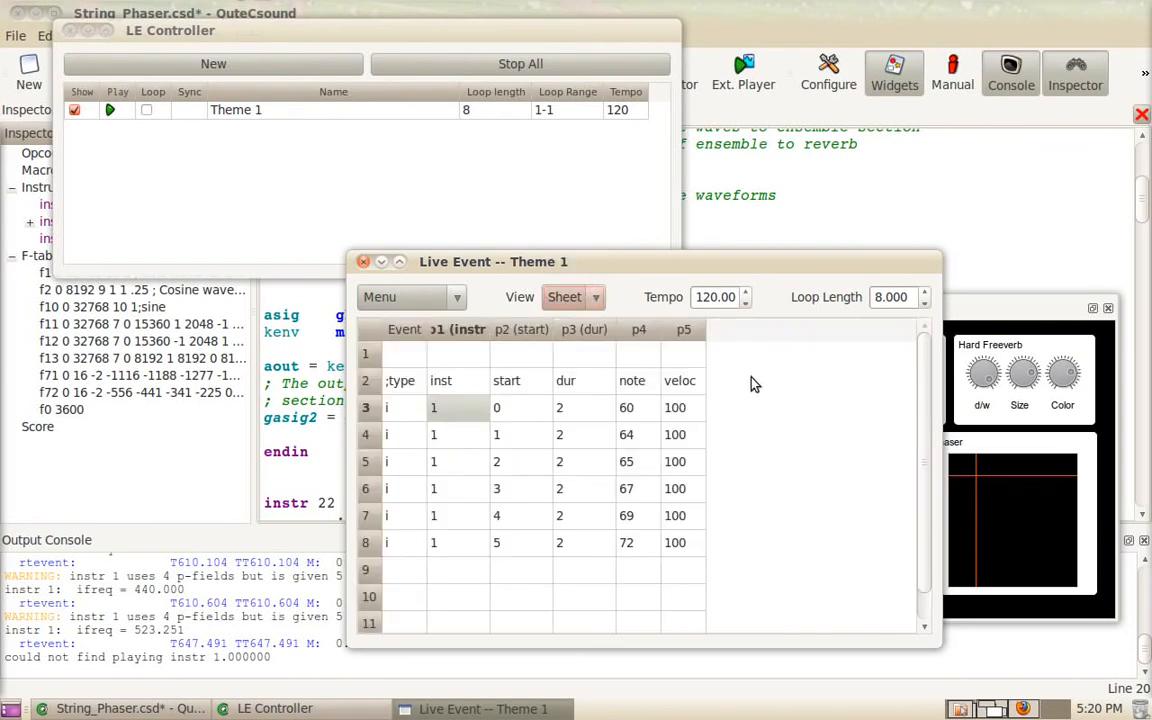
left_click(572, 296)
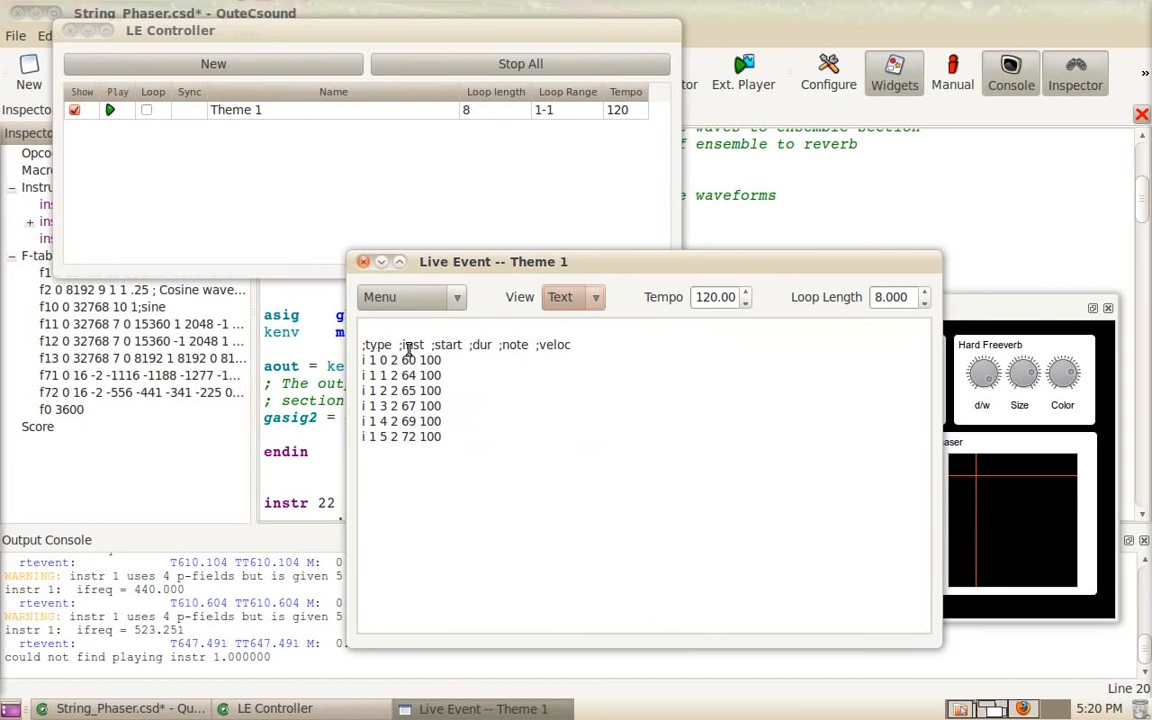
left_click(572, 296)
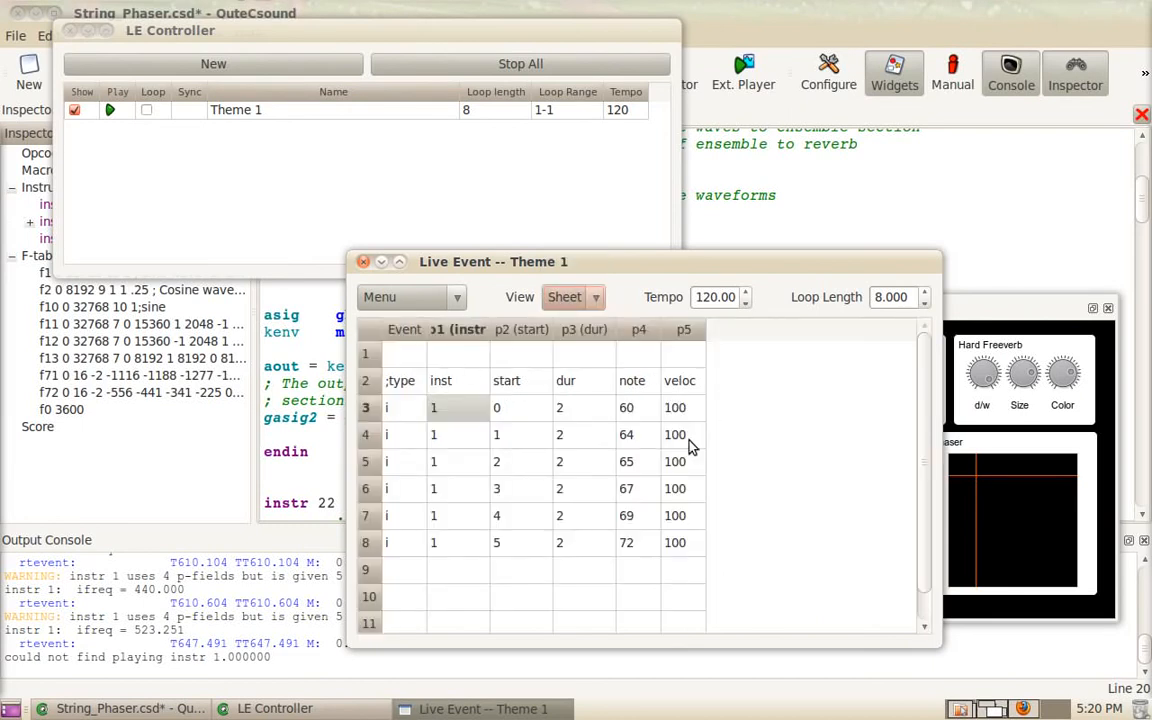
mouse_move(708, 448)
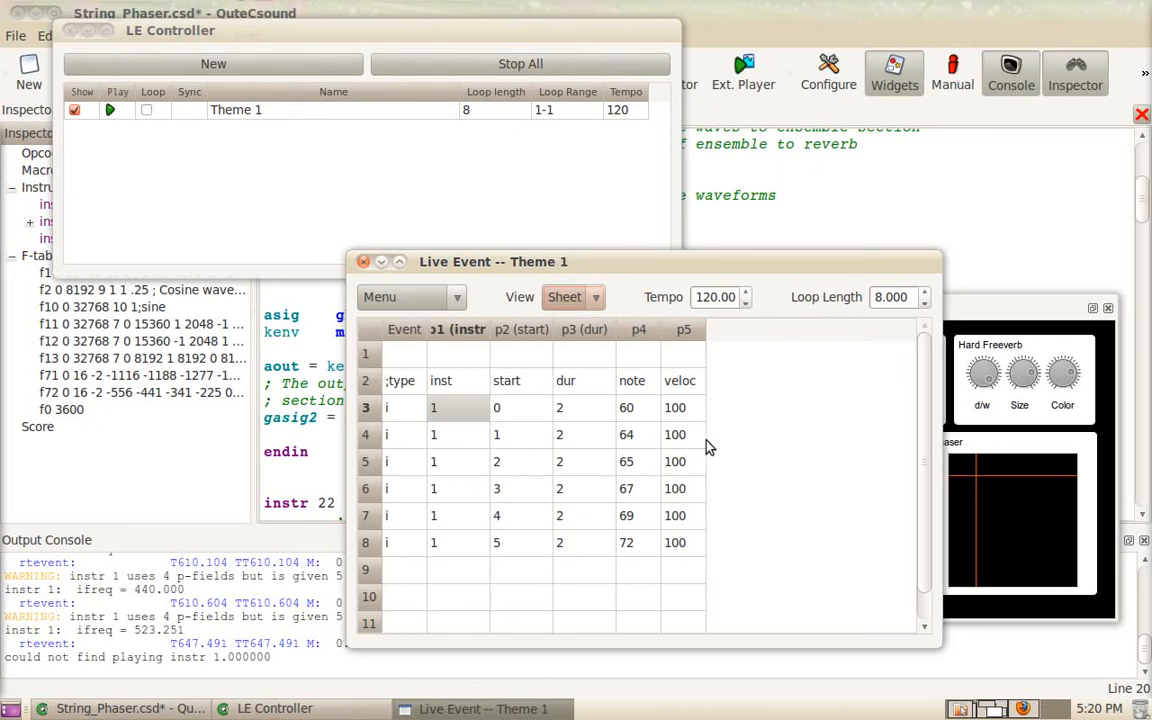
mouse_move(676, 260)
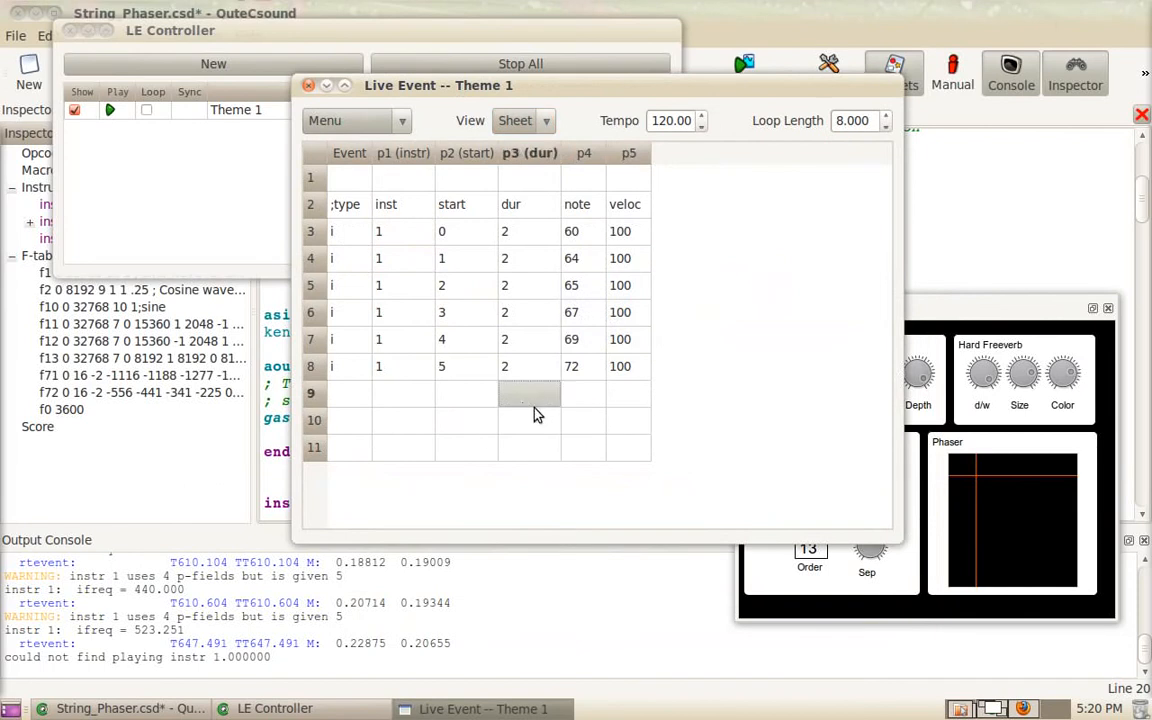
type("4")
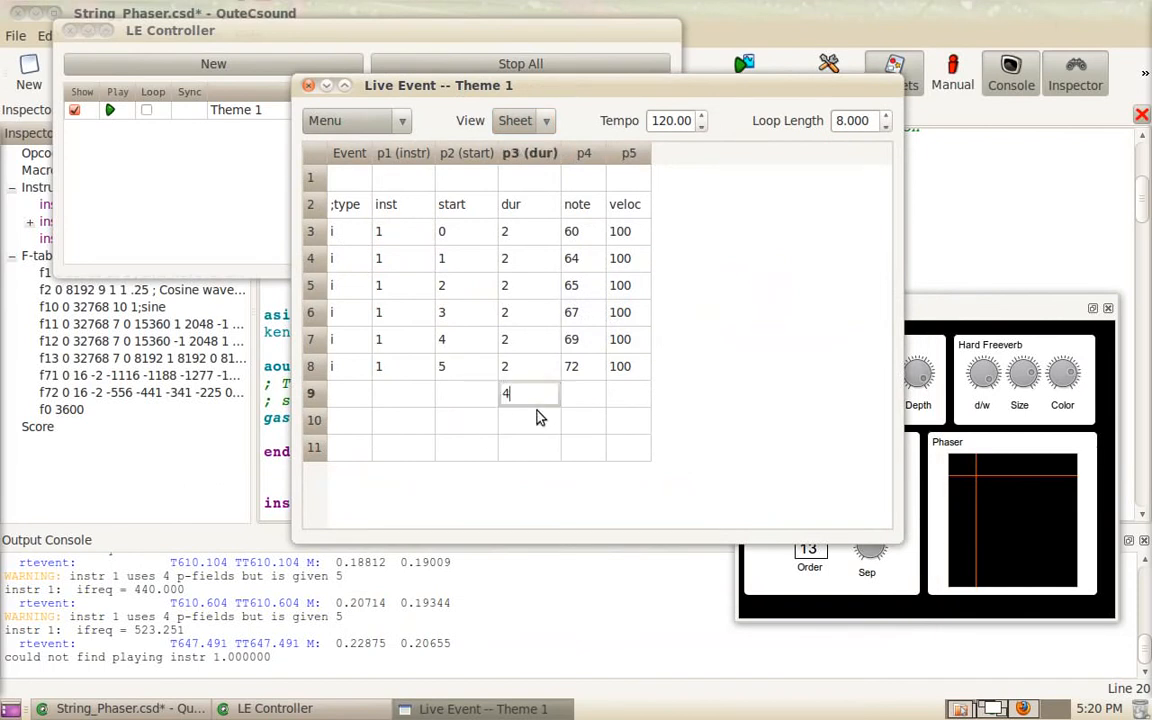
type("5")
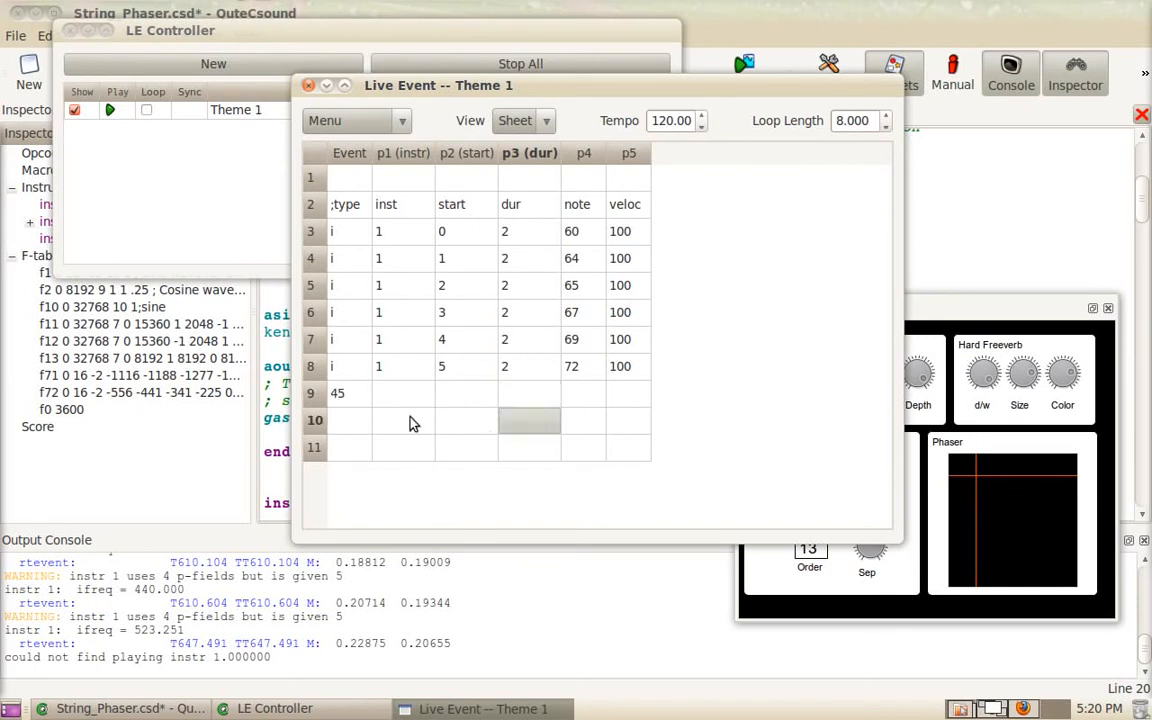
mouse_move(464, 412)
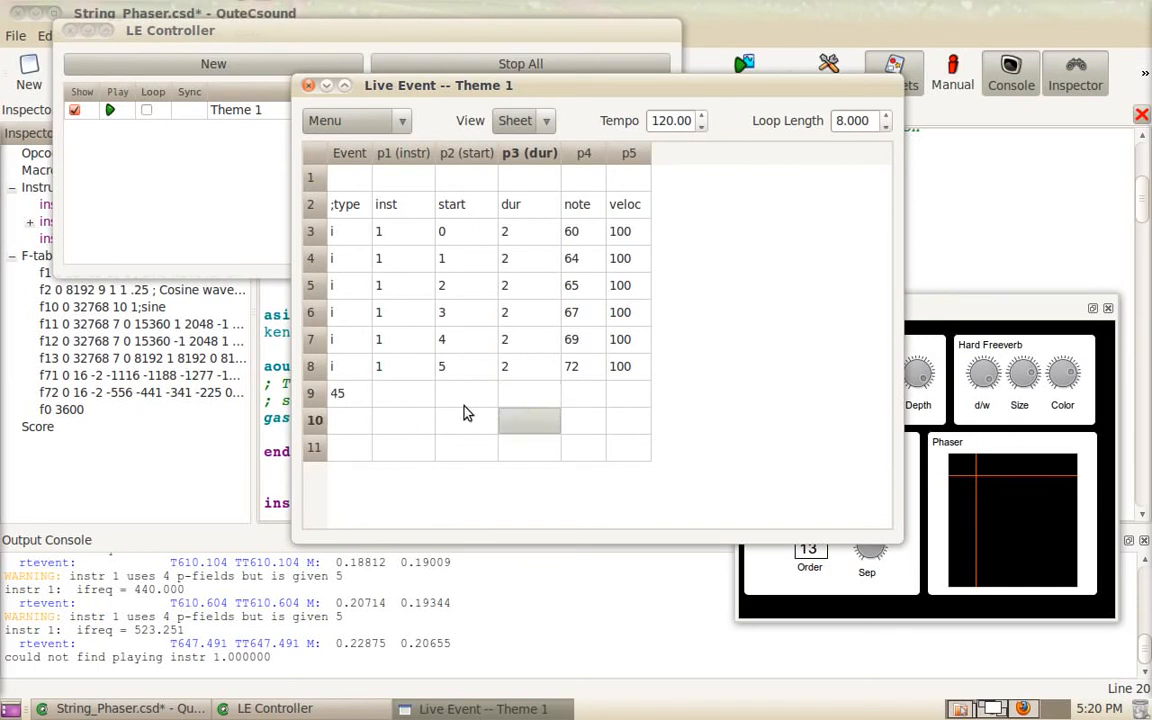
left_click(348, 392)
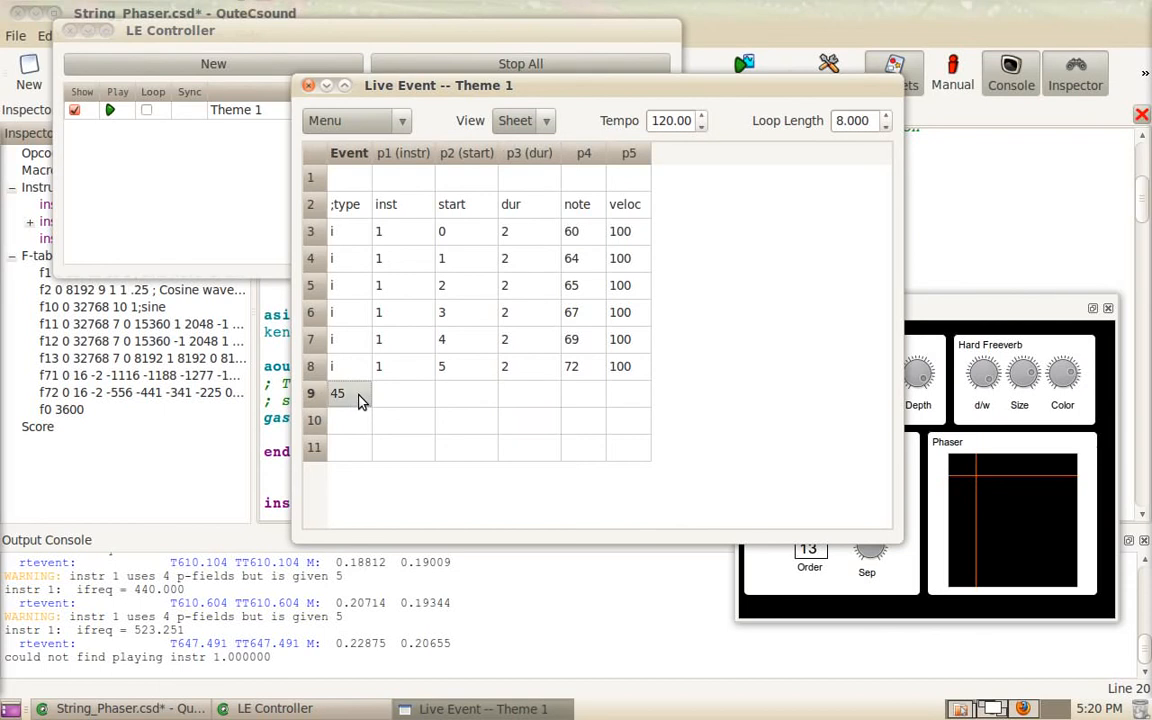
mouse_move(360, 412)
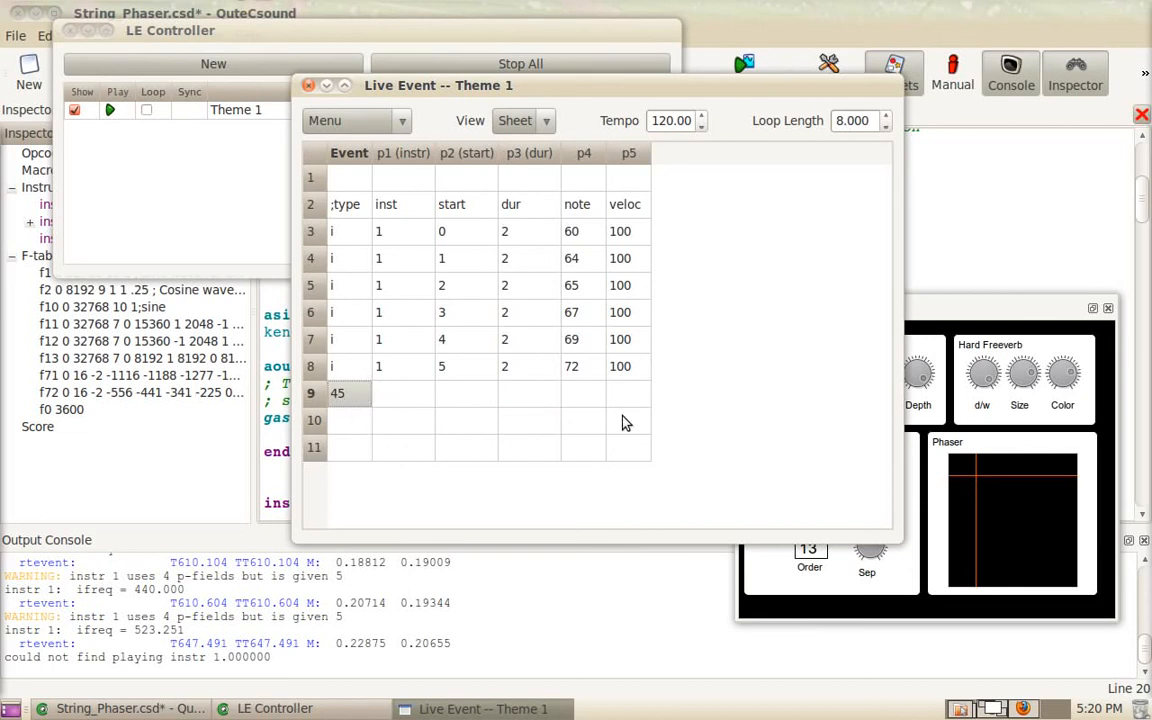
left_click(524, 120)
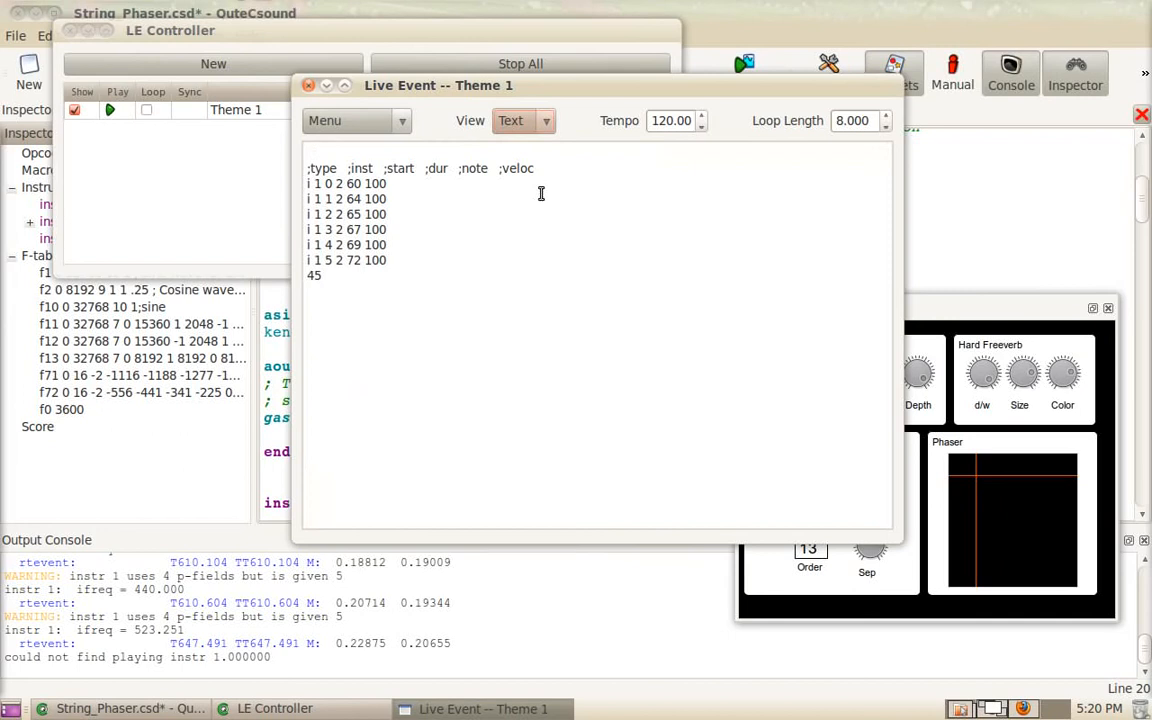
type("v")
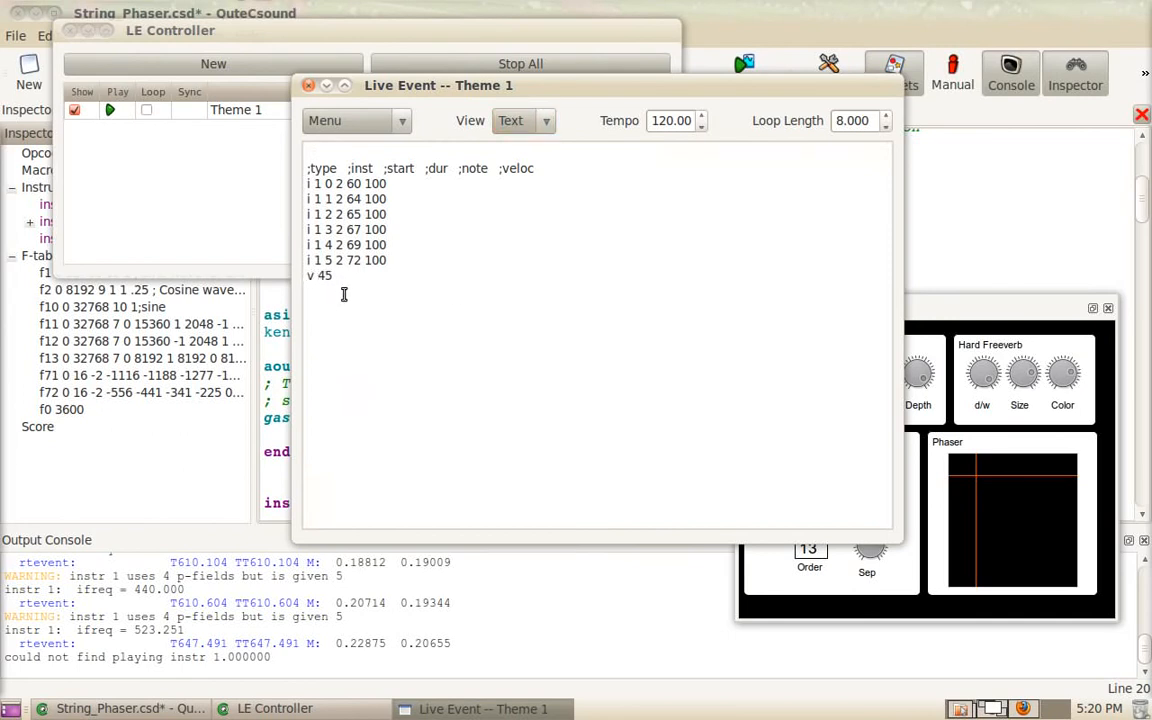
key("BackSpace")
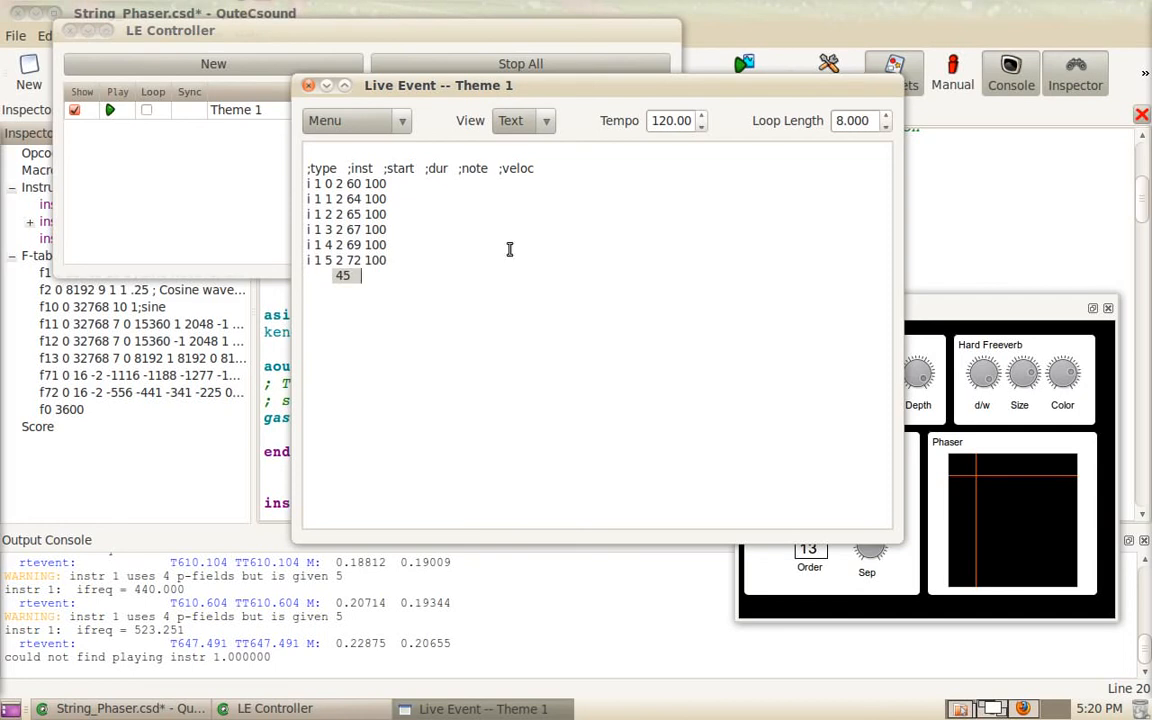
left_click(524, 120)
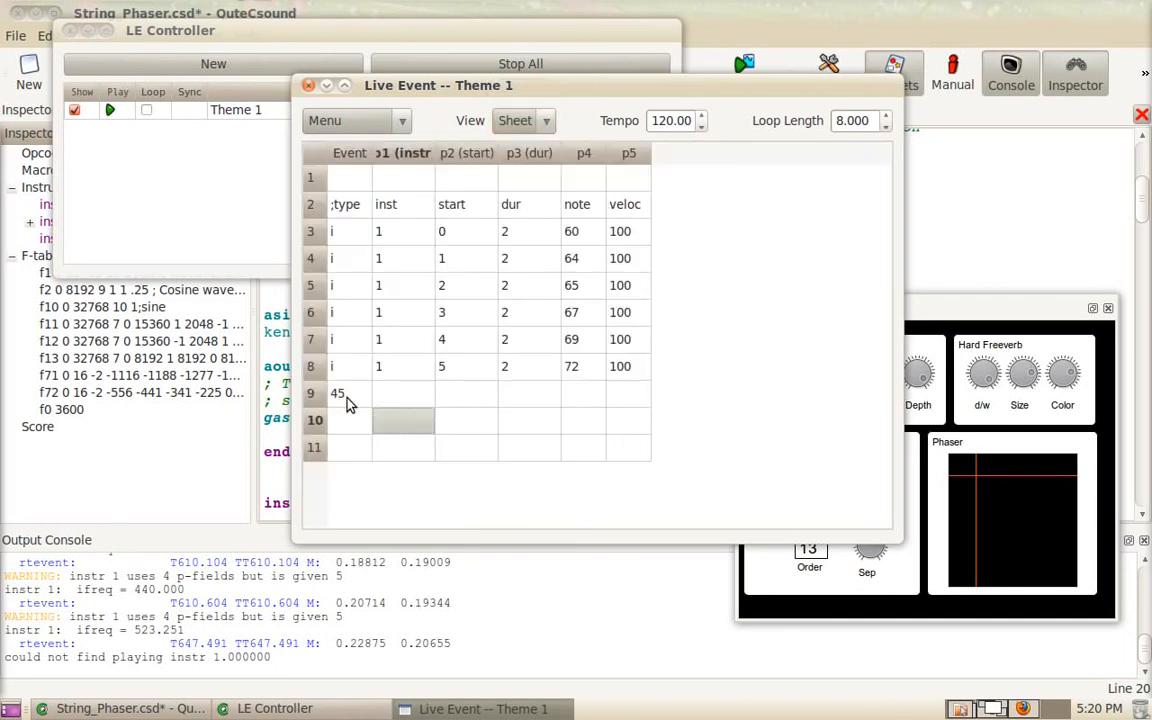
mouse_move(412, 412)
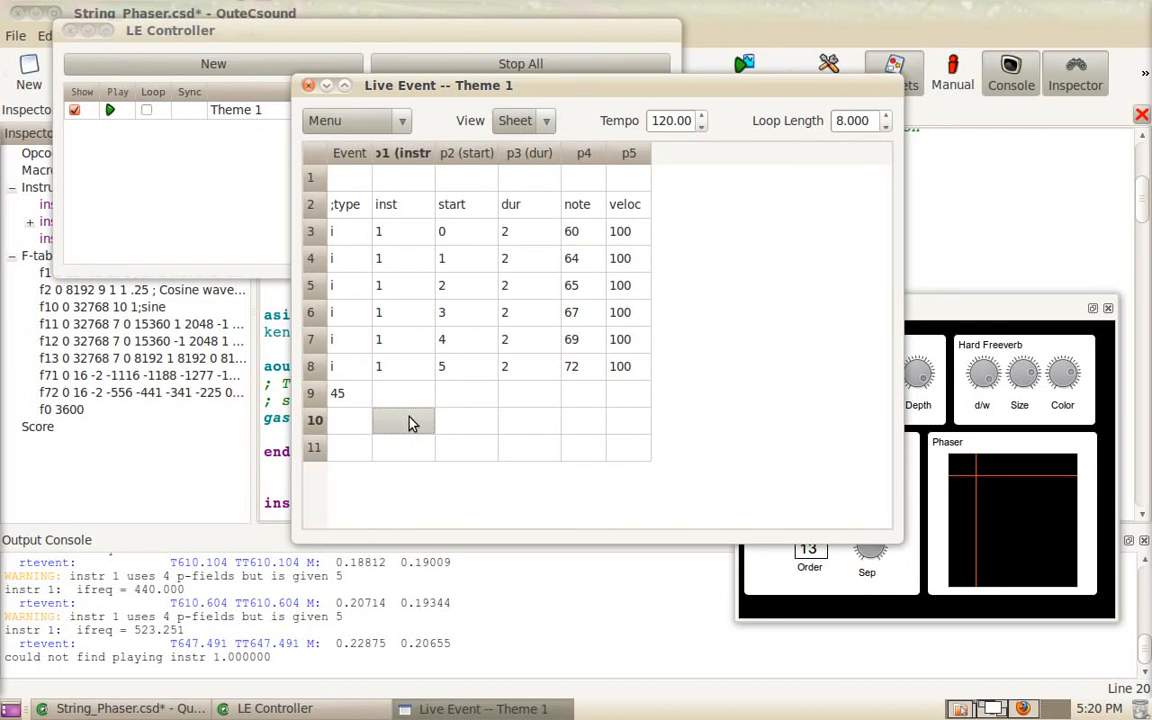
mouse_move(448, 404)
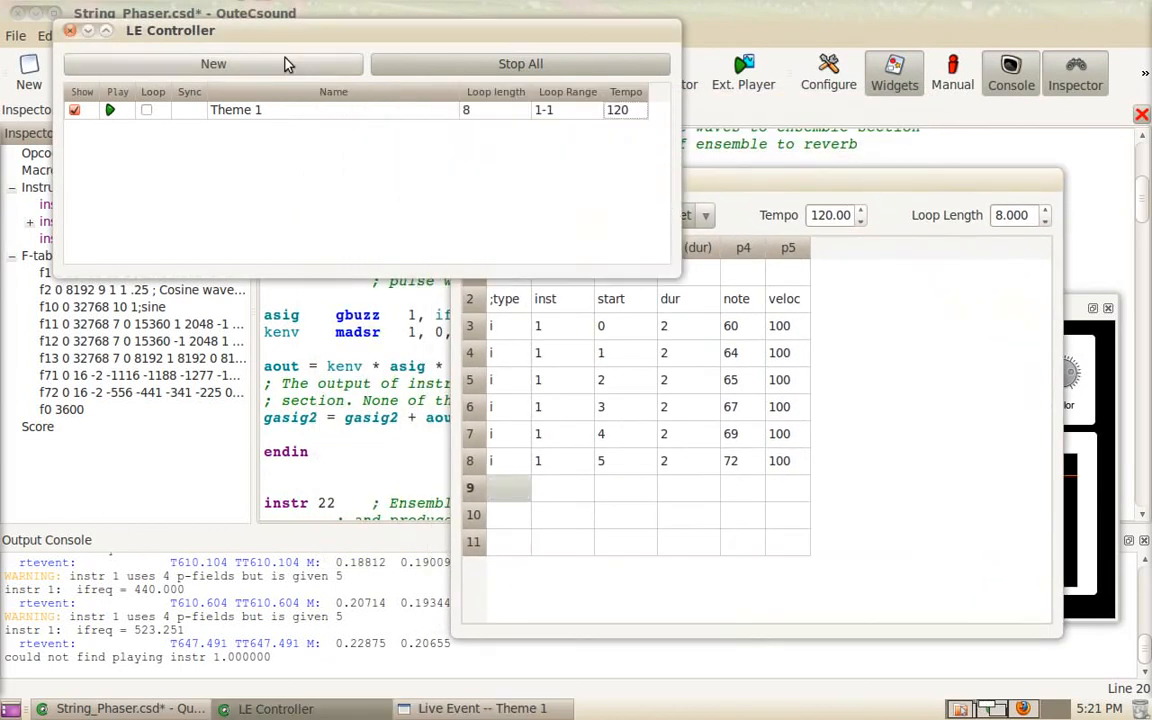
Create a new sheet named Drone with the single event i 1 0 15 32 100.
left_click(212, 62)
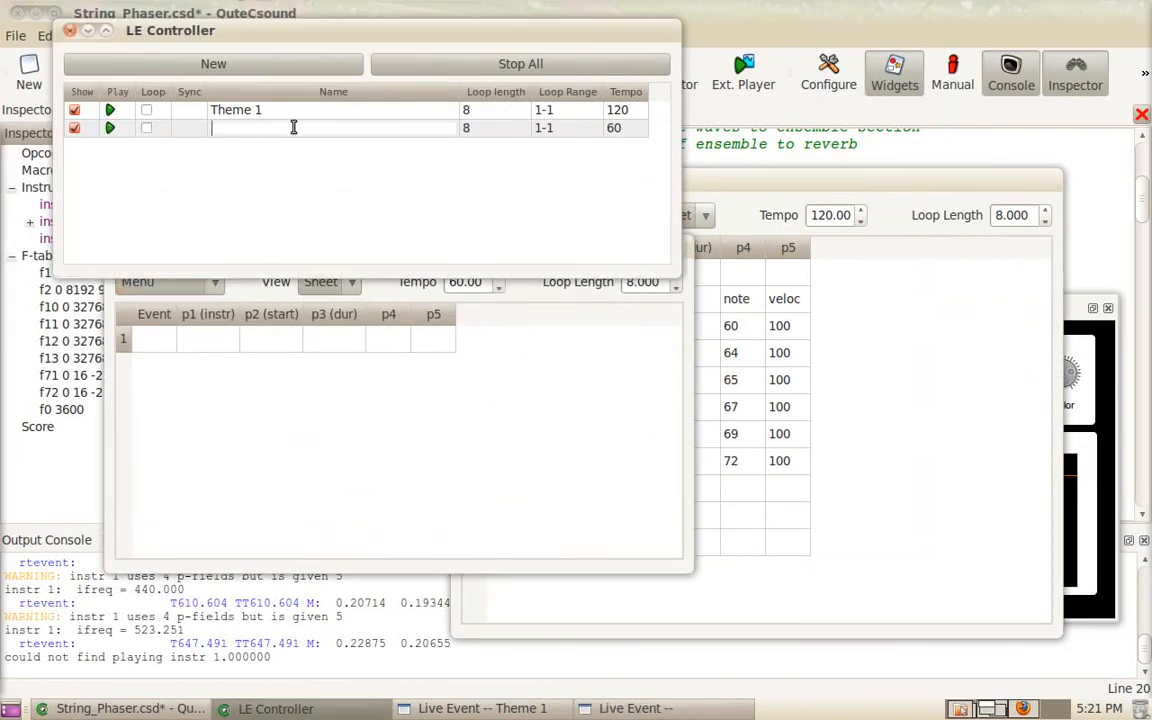
type("Drone")
left_click(334, 338)
type("15")
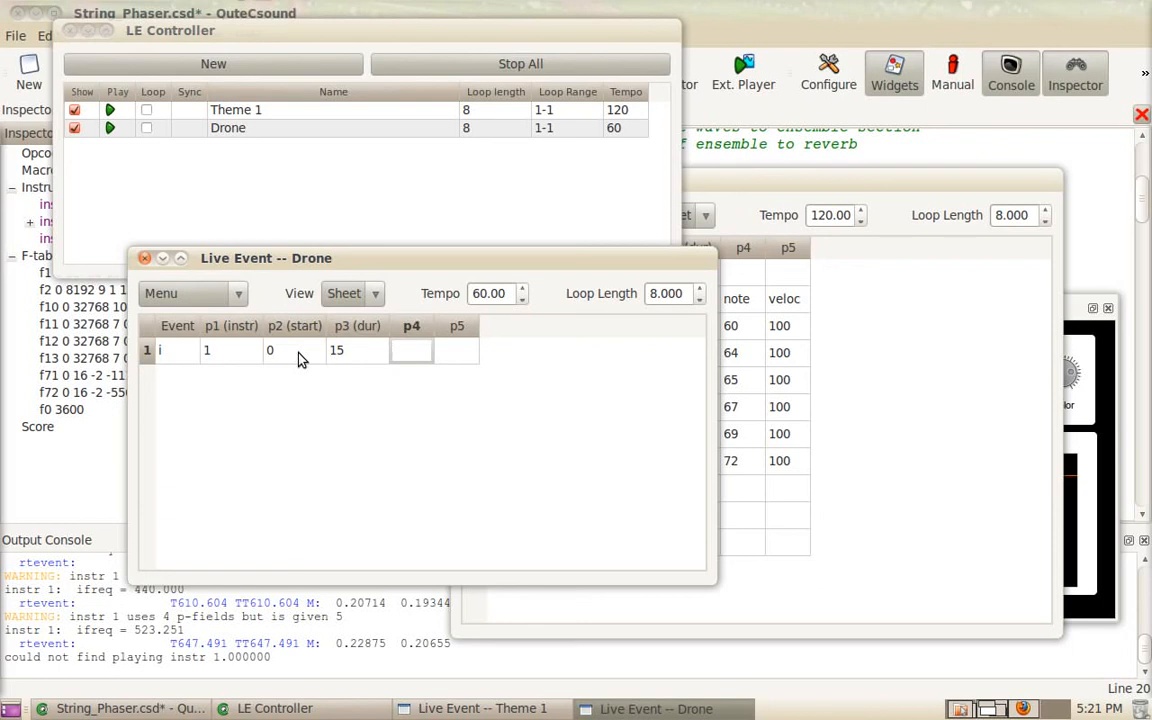
type("32")
left_click(458, 350)
type("100")
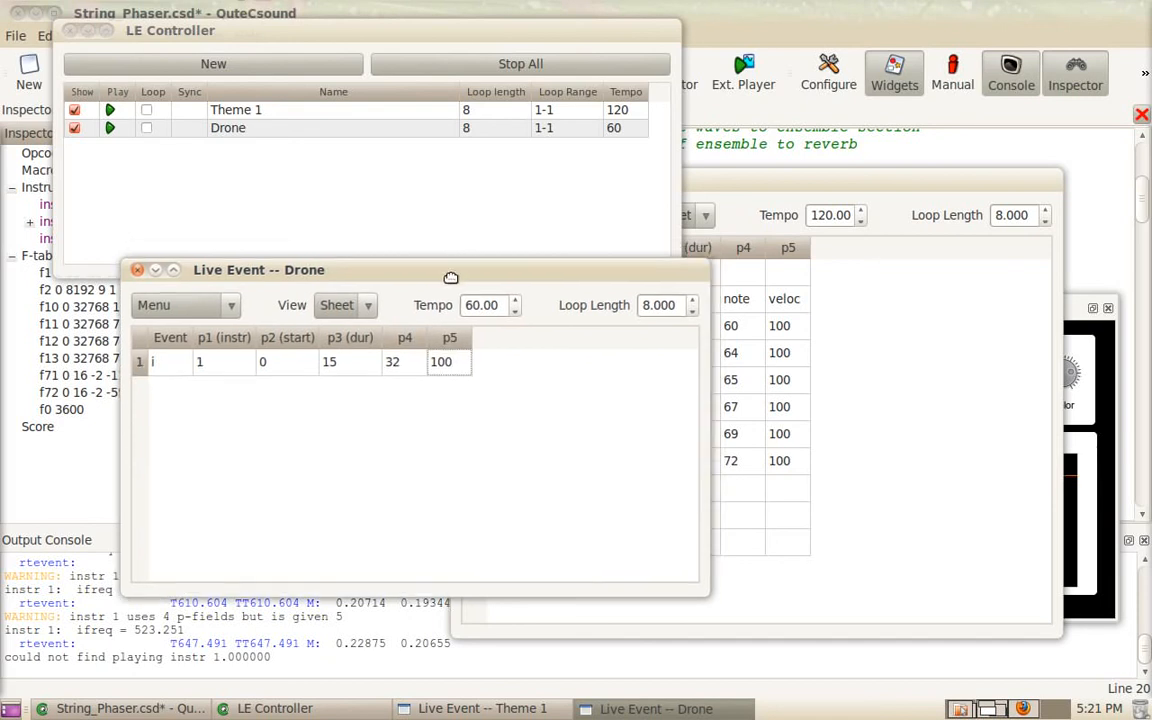
left_click(154, 304)
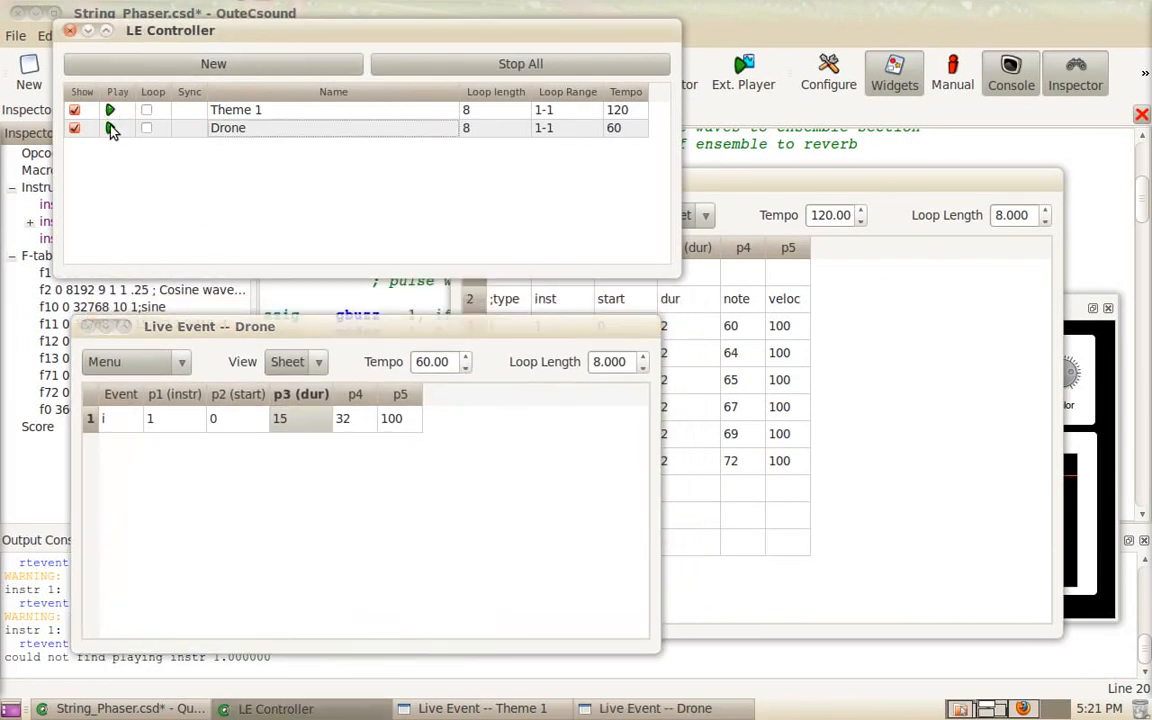
Play Drone and Theme 1 together, set Theme 1's tempo to 90 and bring its sheet forward.
left_click(110, 128)
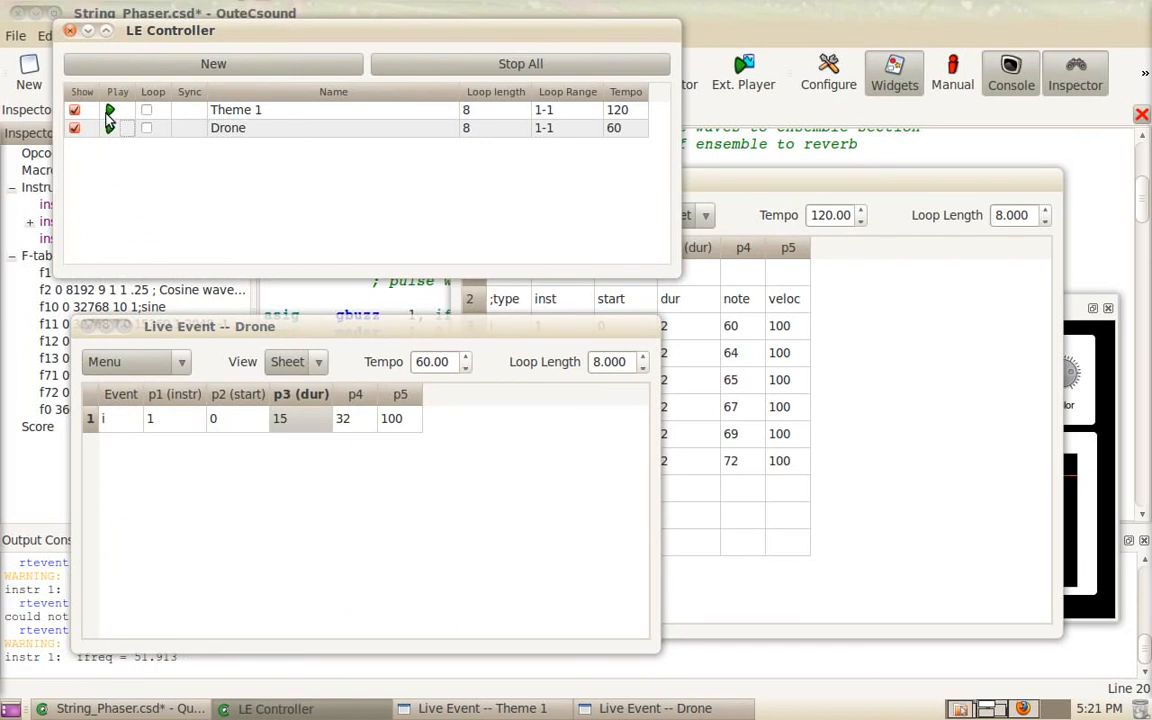
left_click(108, 128)
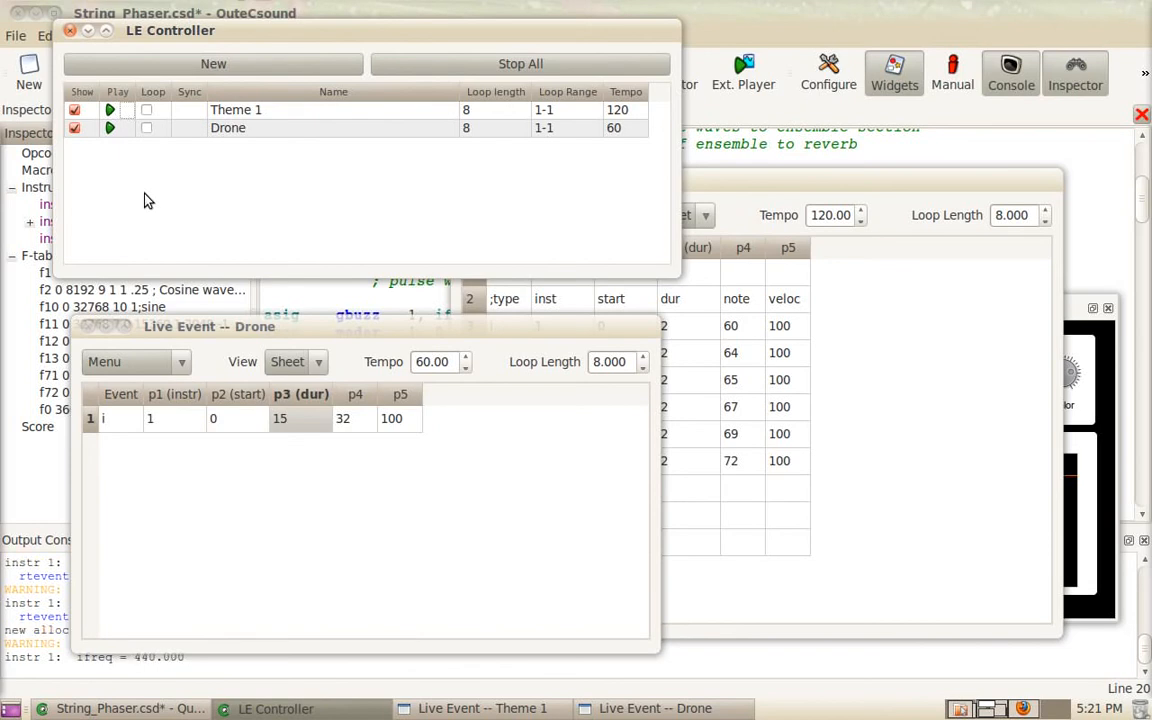
left_click(484, 708)
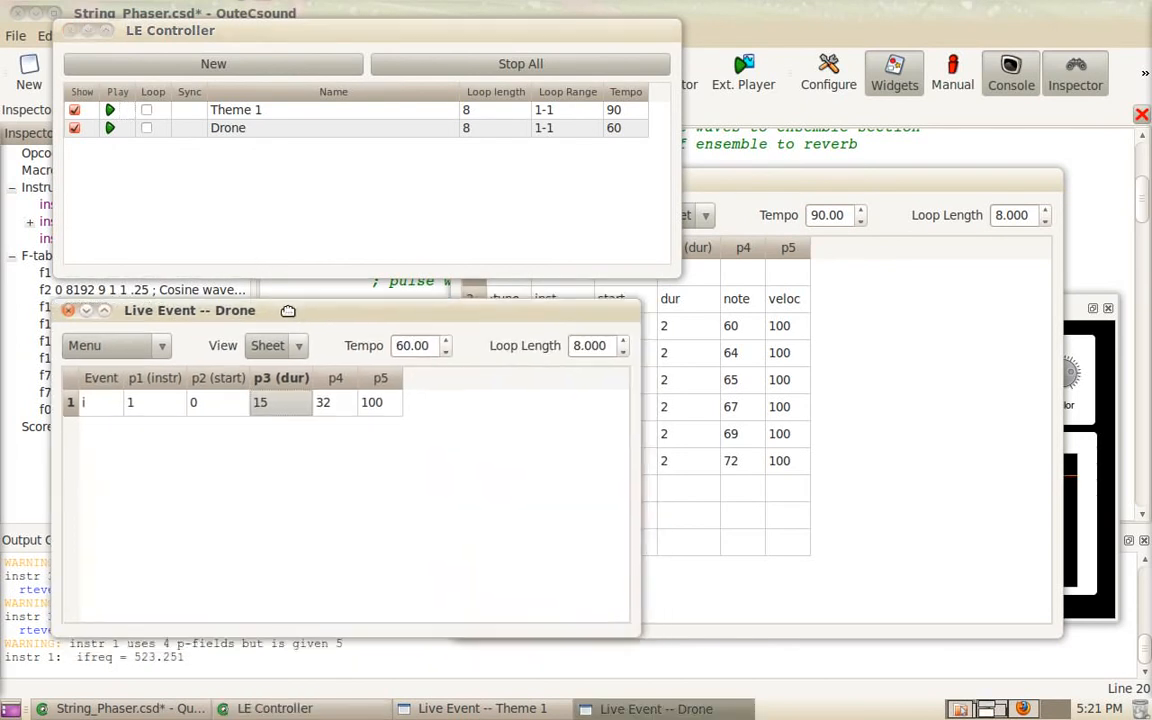
left_click(482, 708)
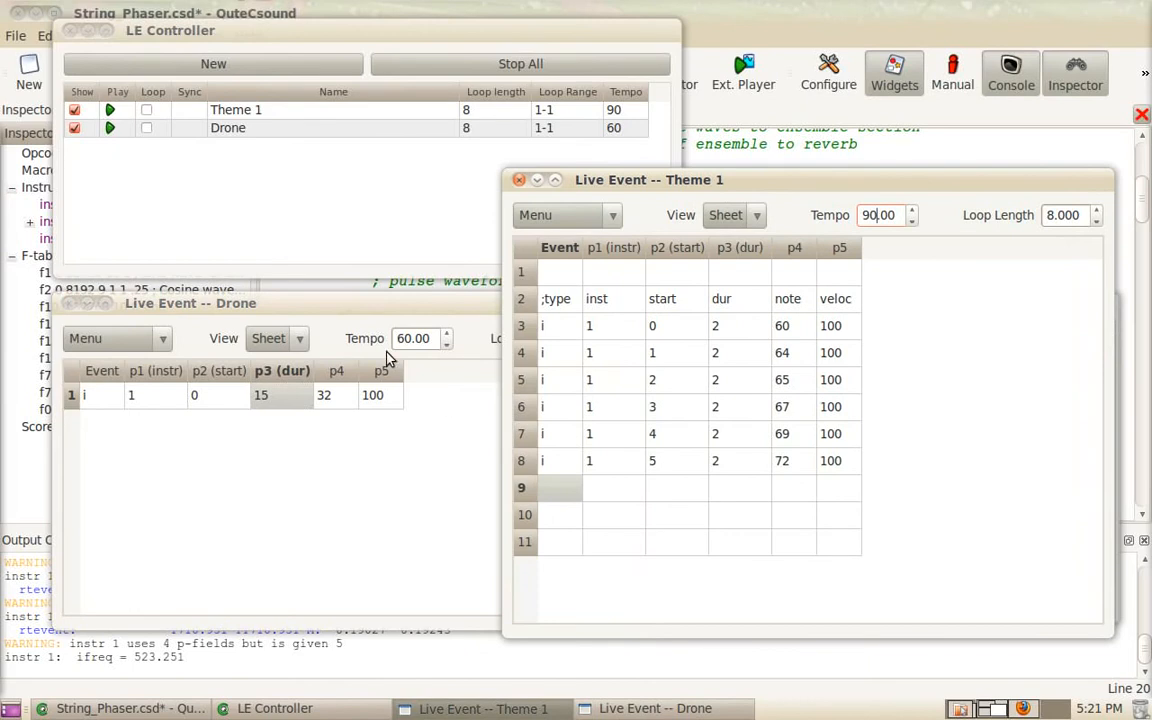